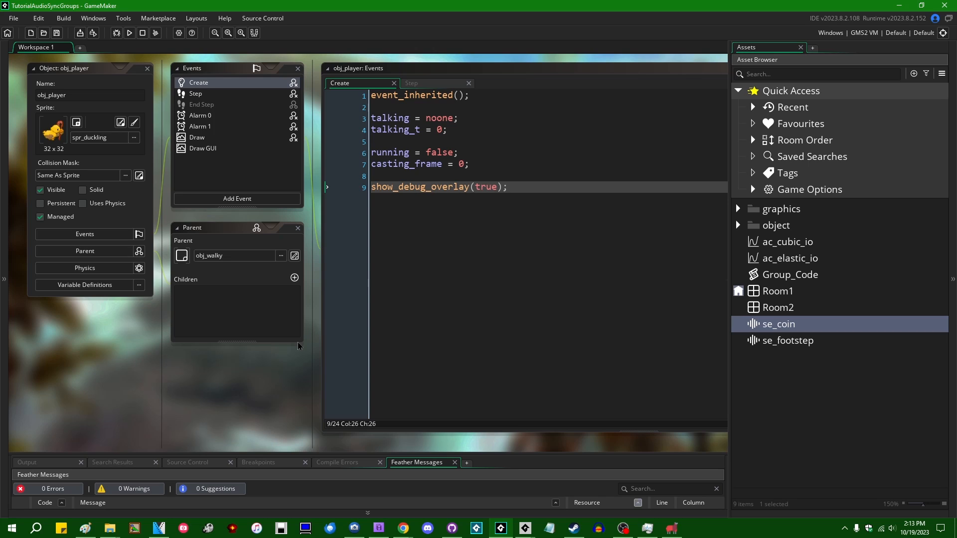
mouse_move(296, 391)
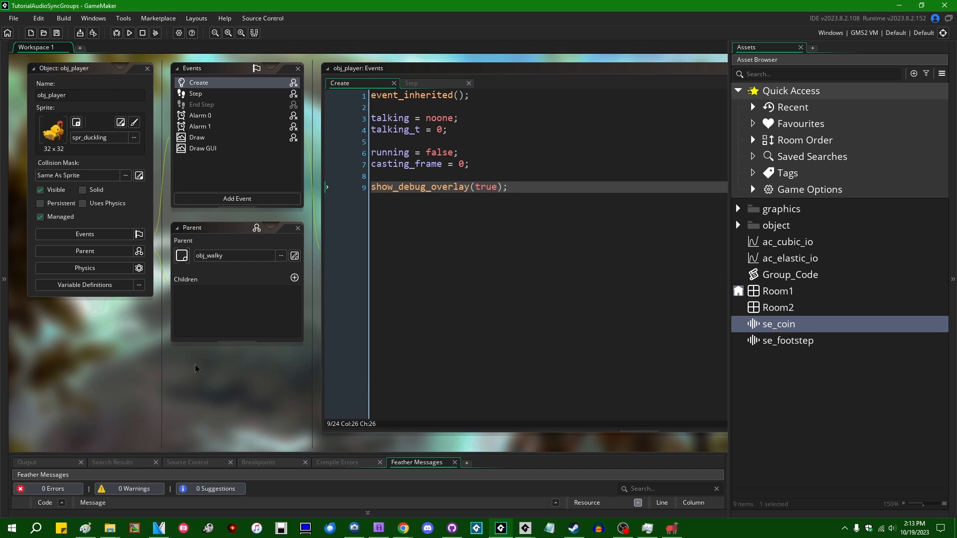
mouse_move(249, 397)
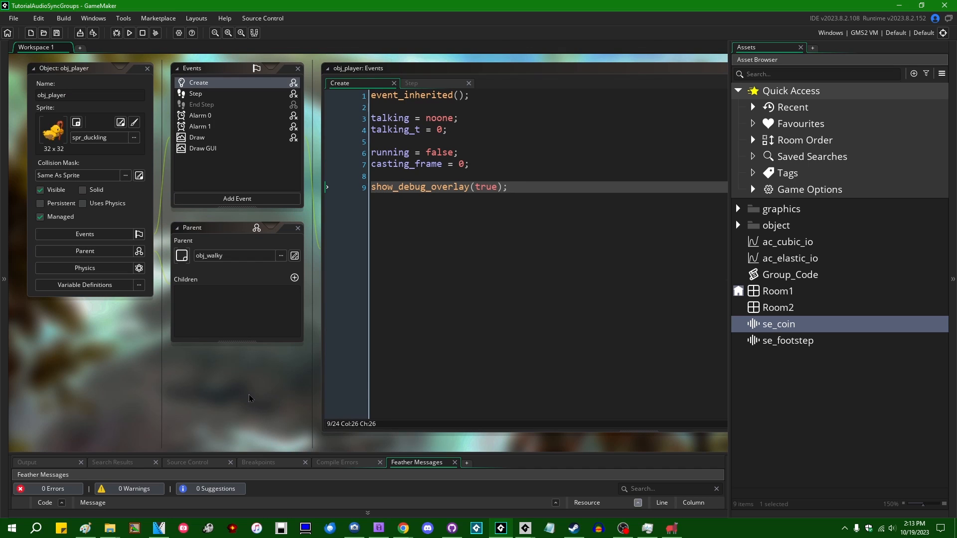
mouse_move(242, 377)
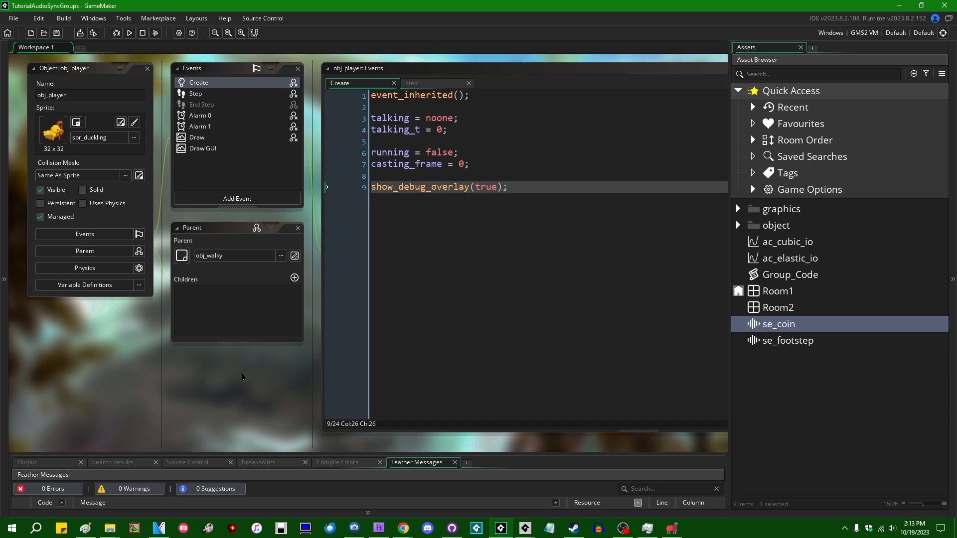
mouse_move(293, 374)
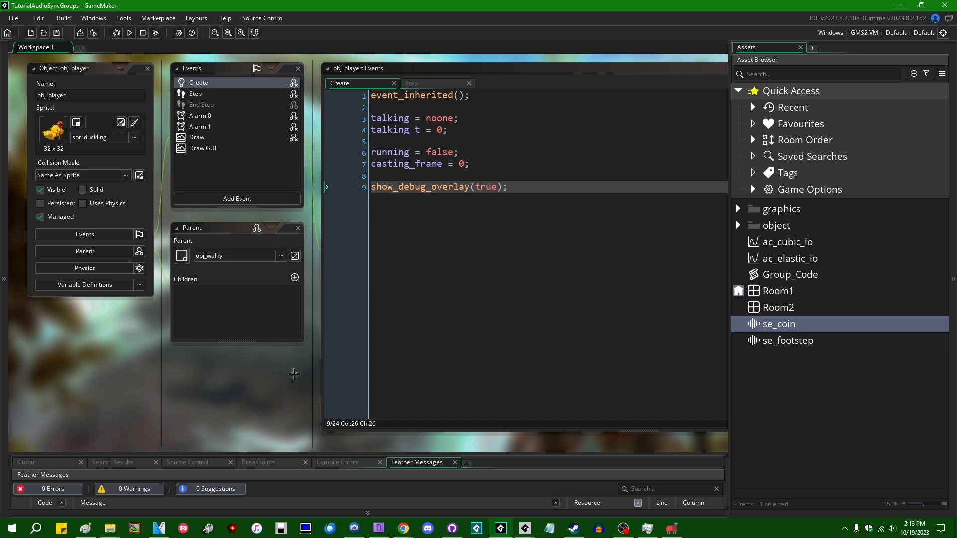
mouse_move(252, 383)
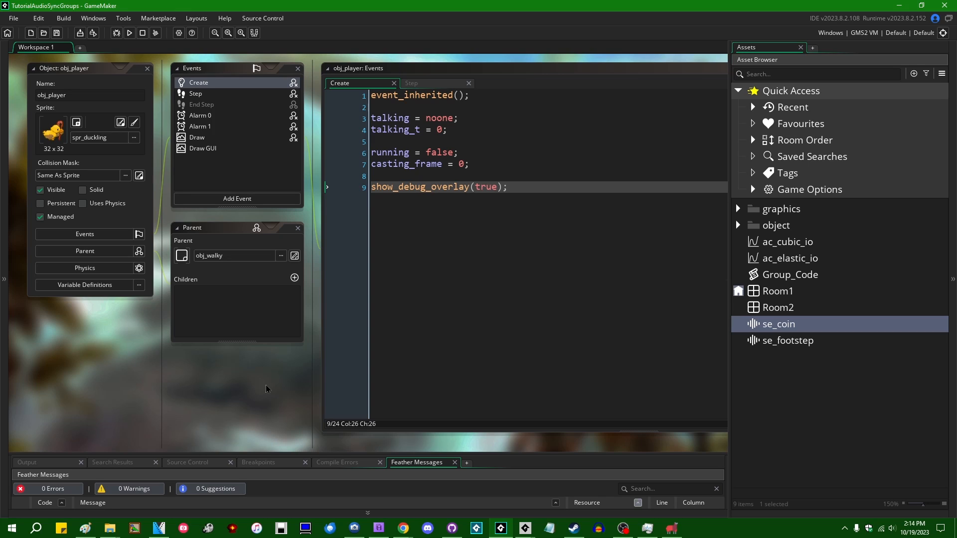
mouse_move(258, 402)
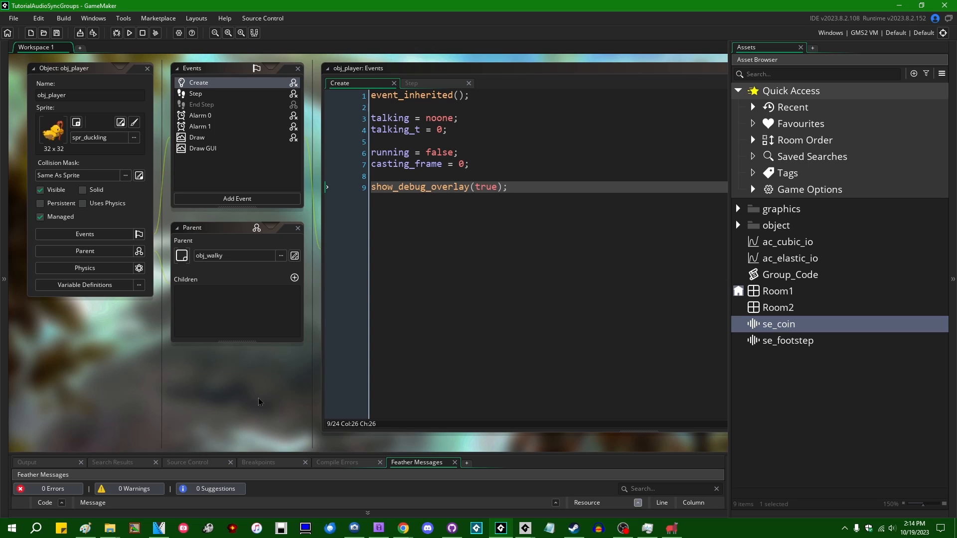
mouse_move(334, 389)
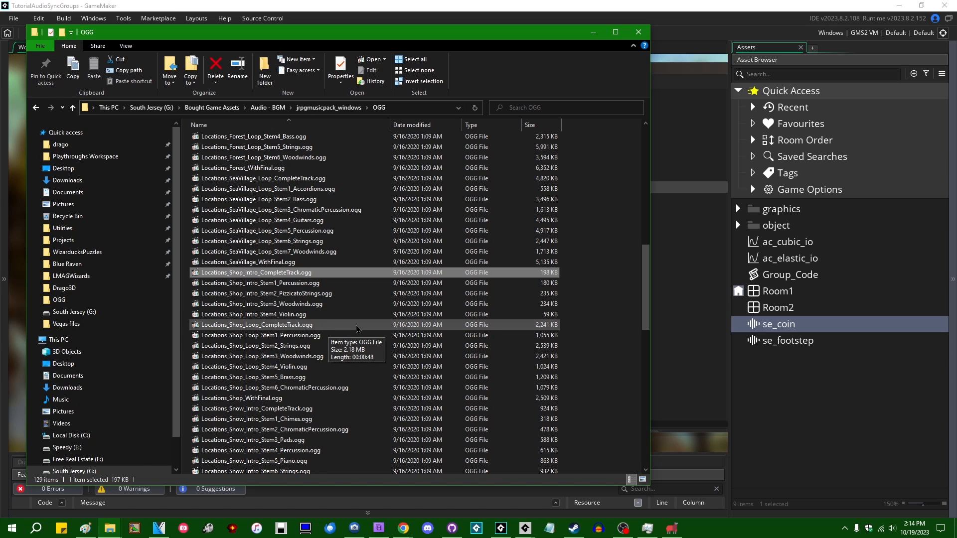
Preview Locations_Shop_Loop_CompleteTrack.ogg in the media player, then stop it and return to the OGG folder.
left_click(256, 325)
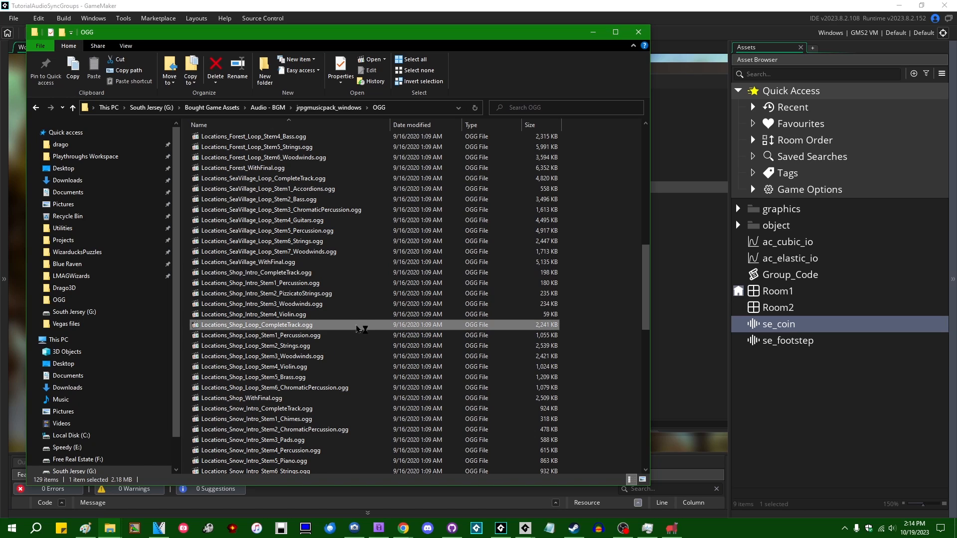
double_click(256, 324)
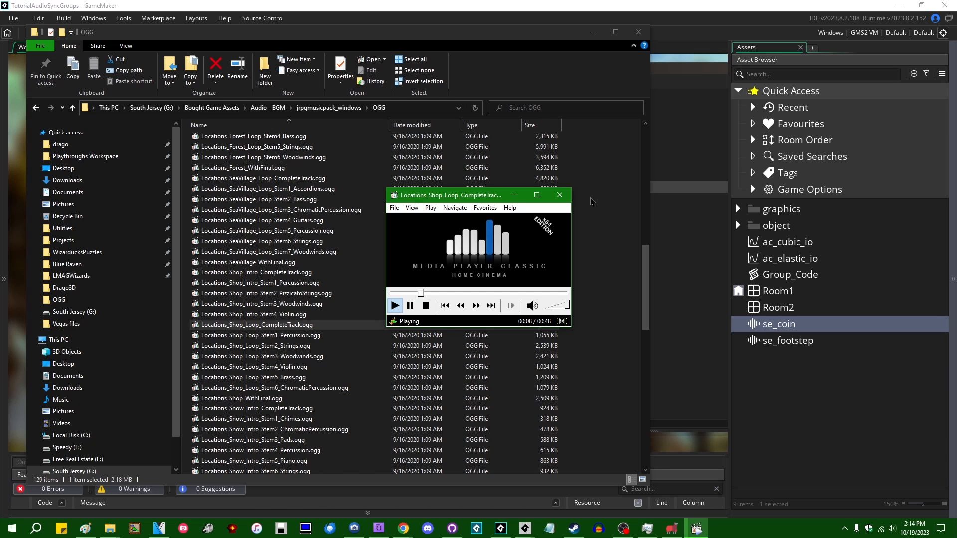
left_click(558, 194)
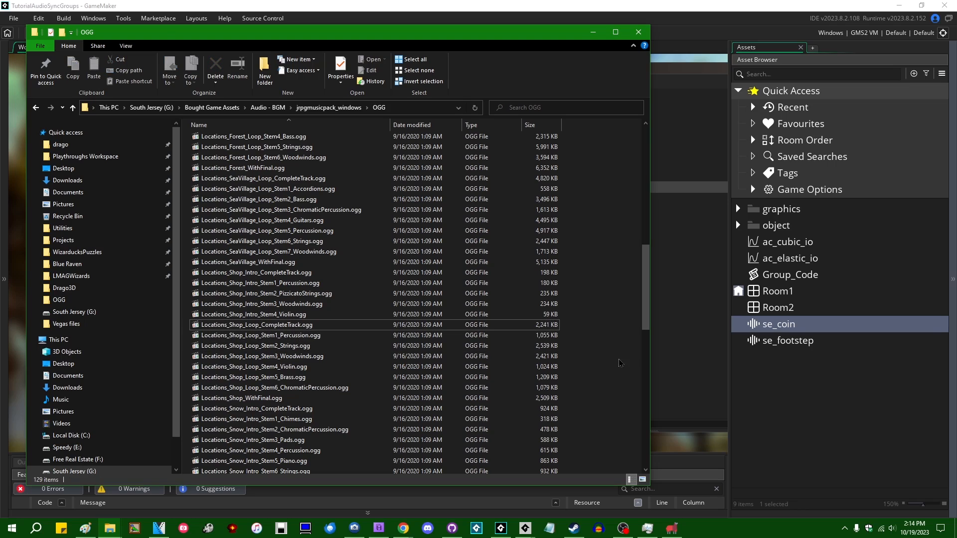
mouse_move(577, 340)
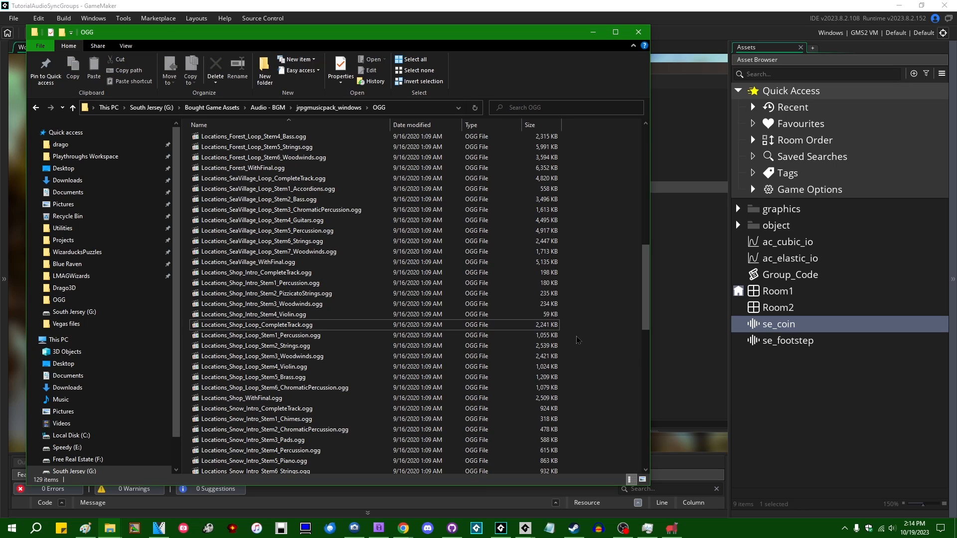
left_click(256, 325)
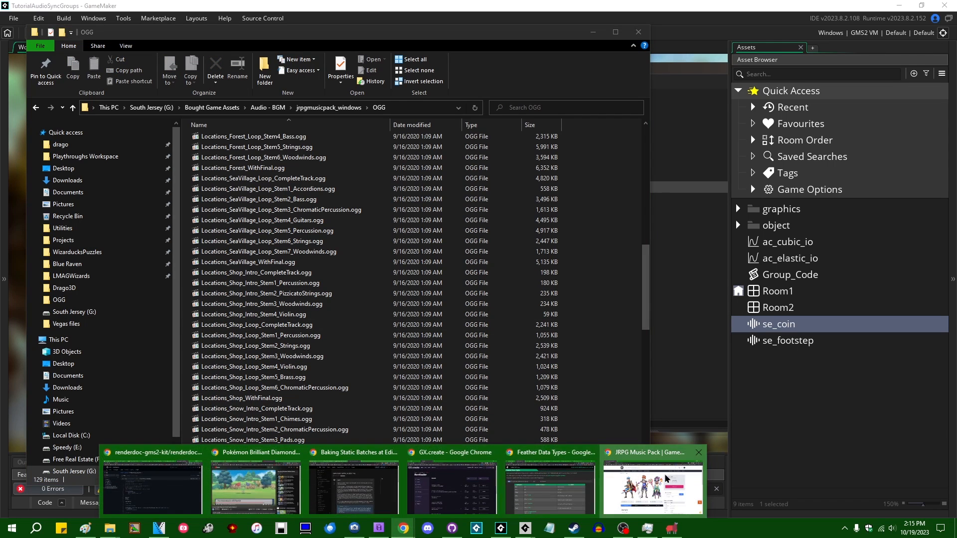
Bring up the JRPG Music Pack store page on GameDev Market in Chrome.
left_click(652, 486)
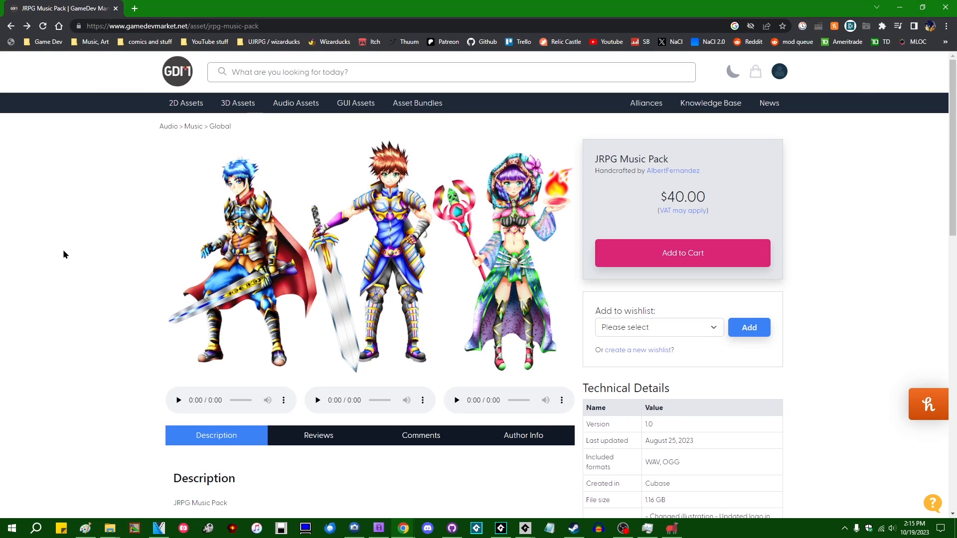
mouse_move(212, 183)
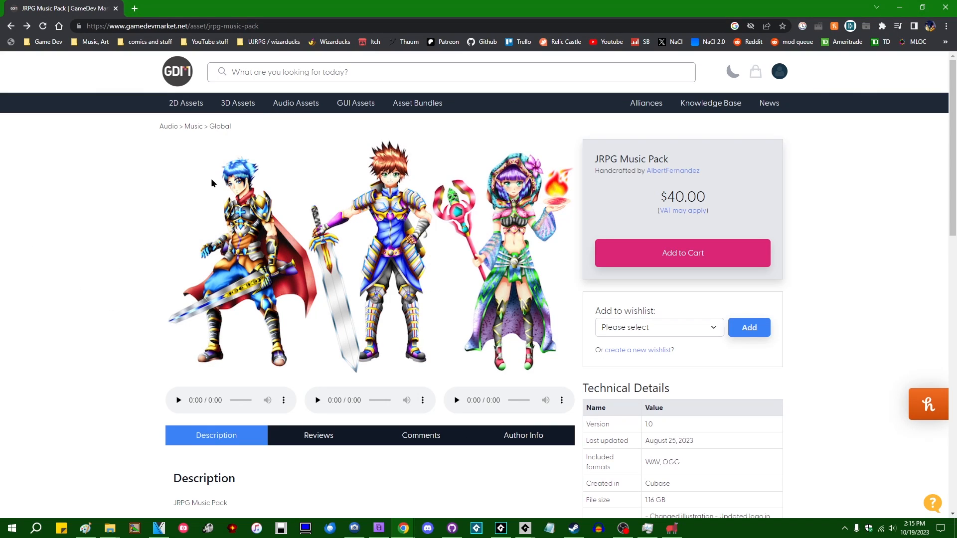
mouse_move(65, 224)
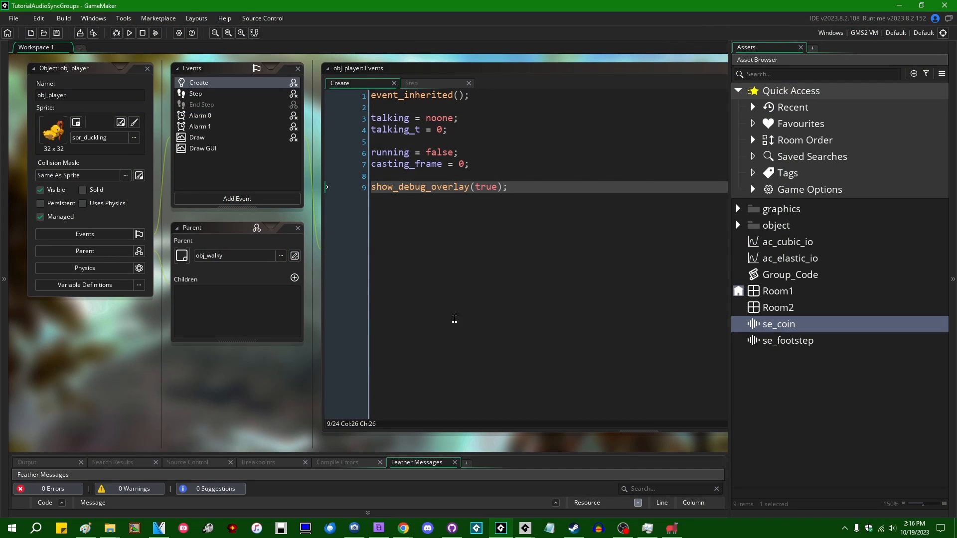
mouse_move(251, 379)
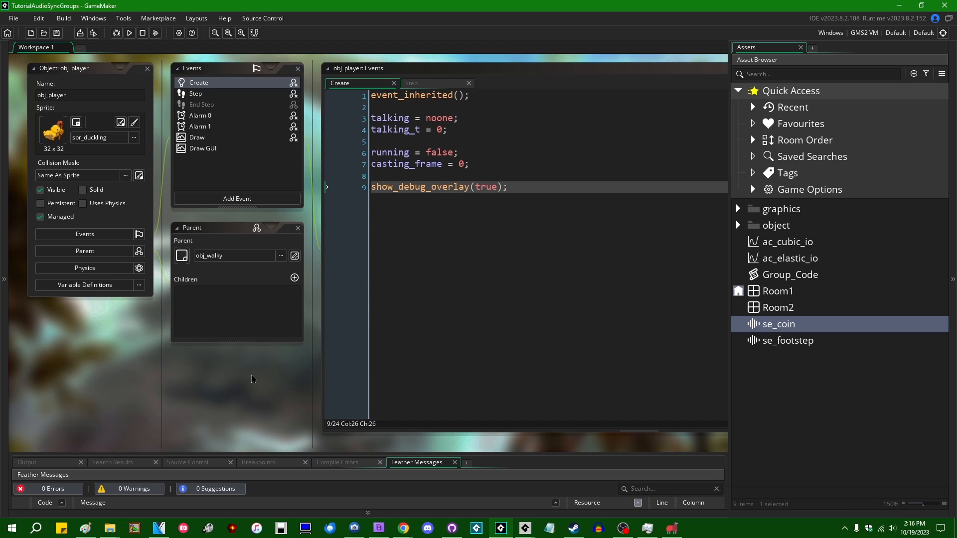
mouse_move(244, 379)
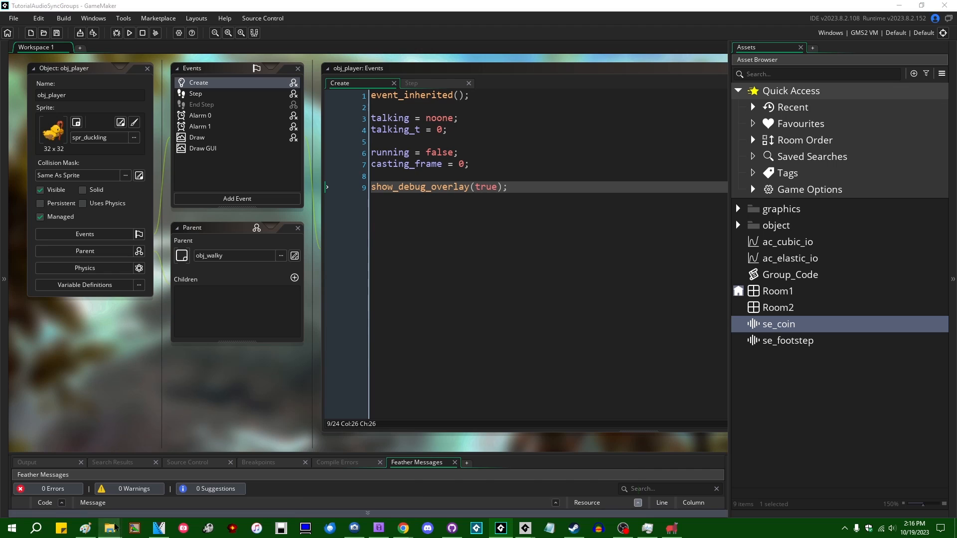
Select the Shop Loop stem files in the OGG folder for dragging into GameMaker's new music folder.
left_click(107, 528)
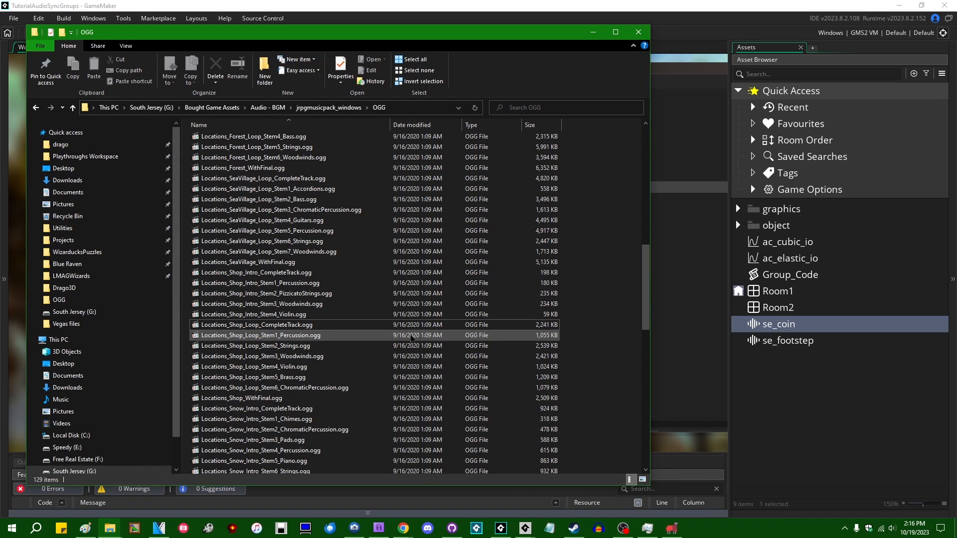
left_click(256, 335)
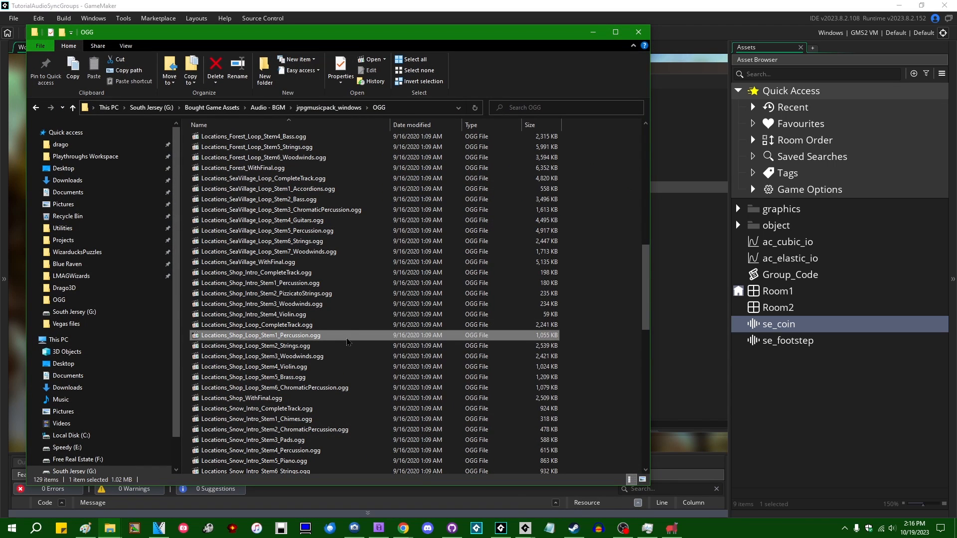
left_click(256, 346)
type("music")
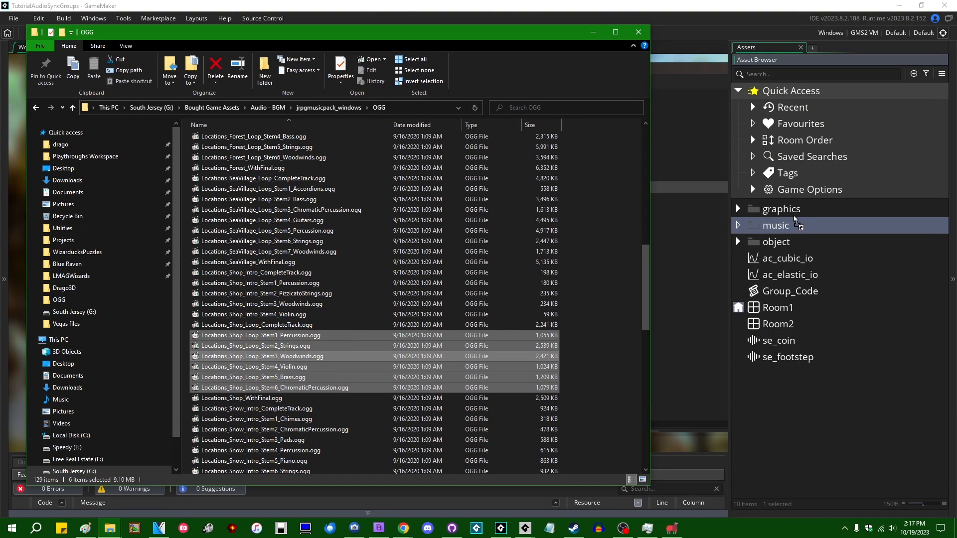
Expand the music folder and rename the imported stems to the bgm_stem naming scheme.
left_click(739, 224)
type("bgm_stem1_percussion")
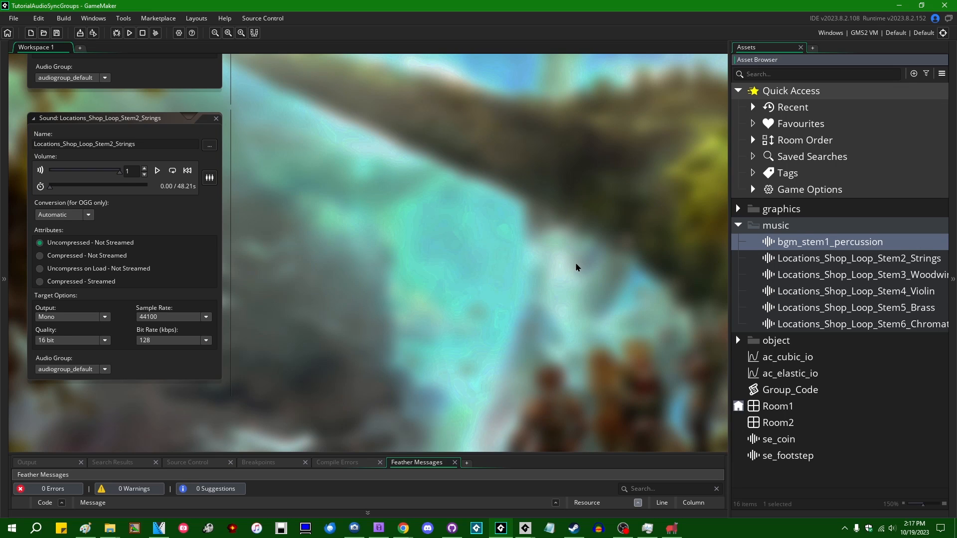
mouse_move(558, 250)
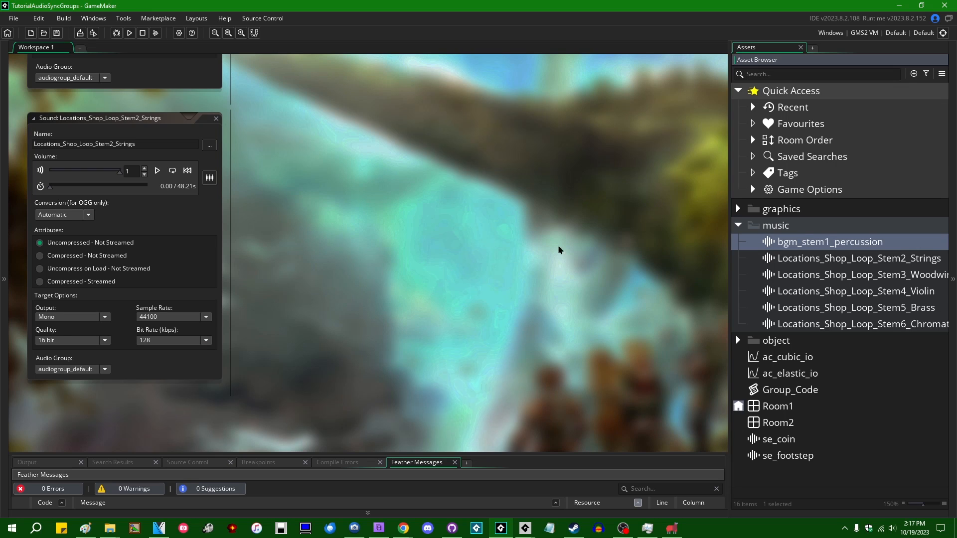
mouse_move(265, 325)
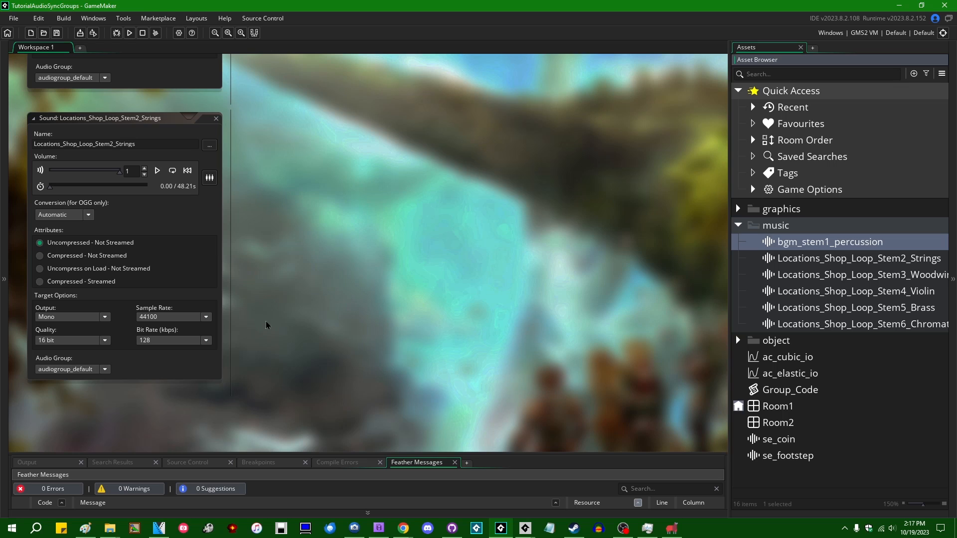
left_click(39, 281)
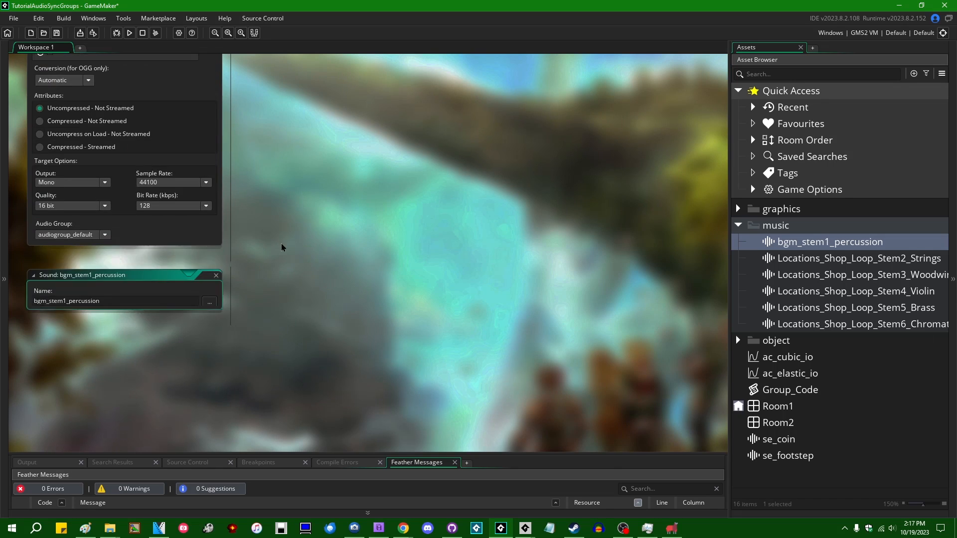
double_click(861, 324)
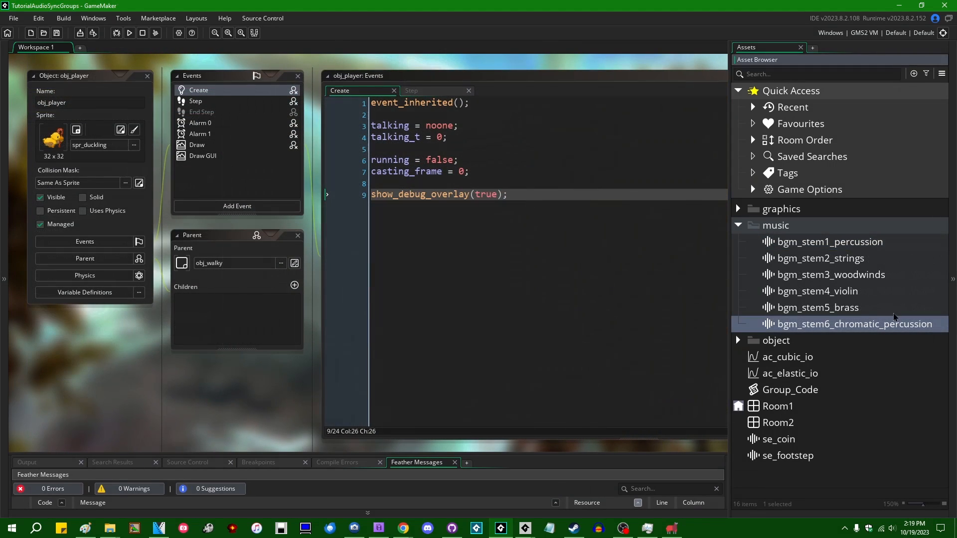
Write bgm_group = audio_create_sync_group(true); in obj_player's Create event.
key("Enter")
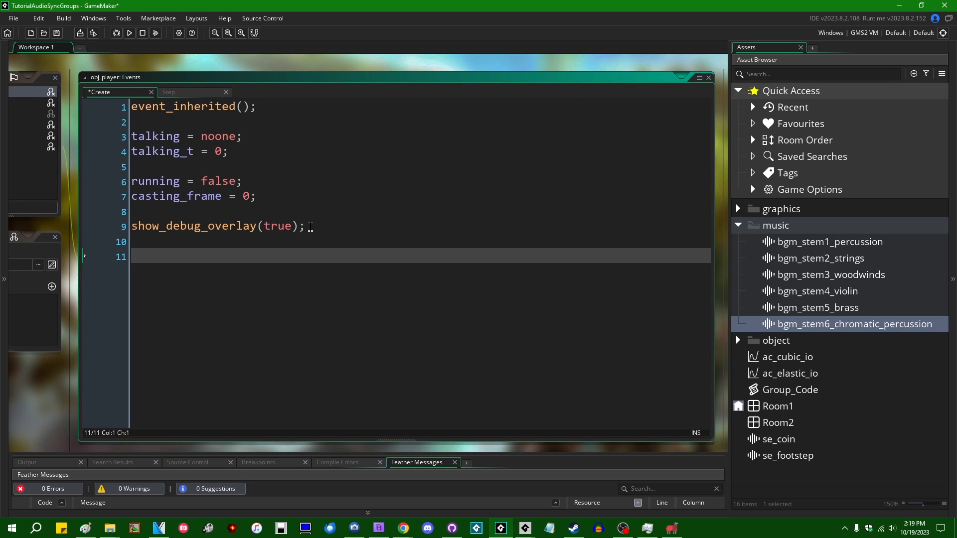
mouse_move(391, 303)
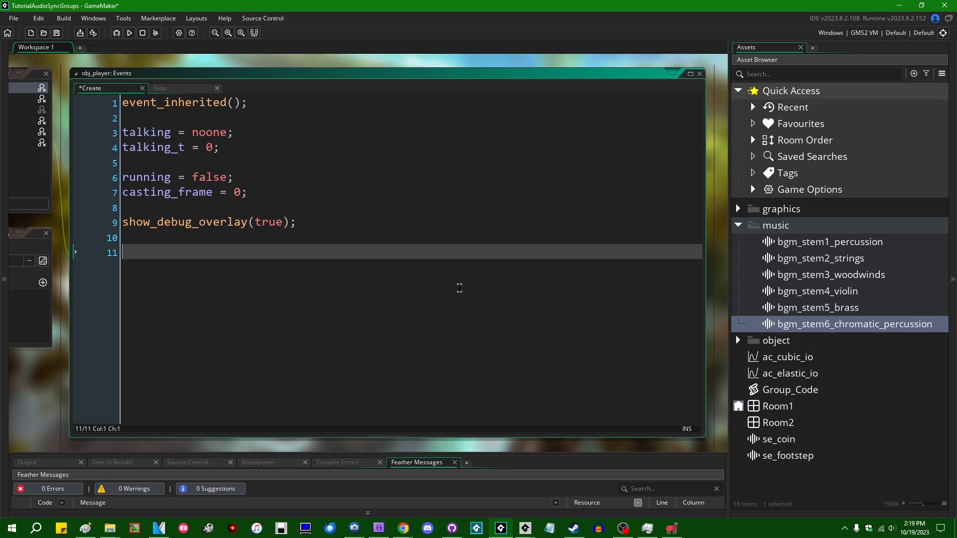
type("audio_create_sync_group(")
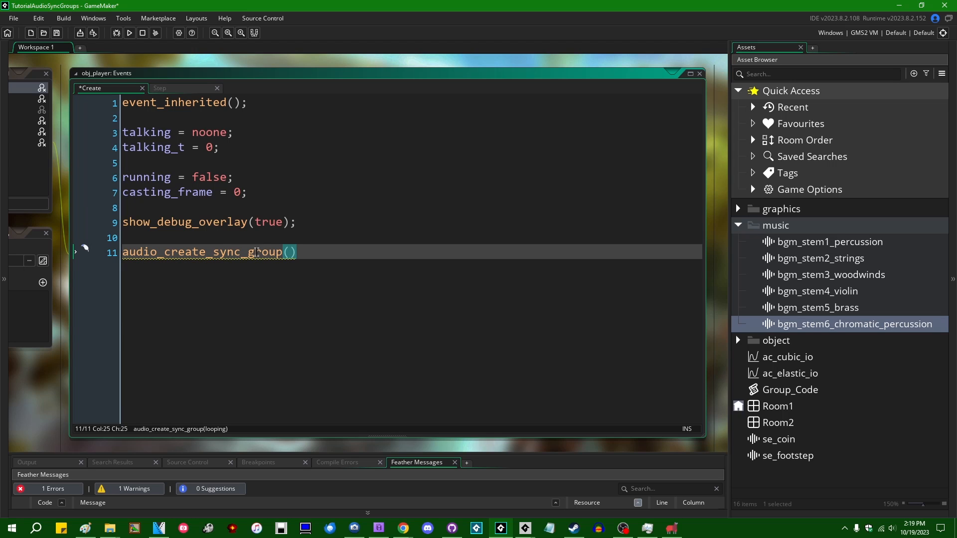
mouse_move(338, 319)
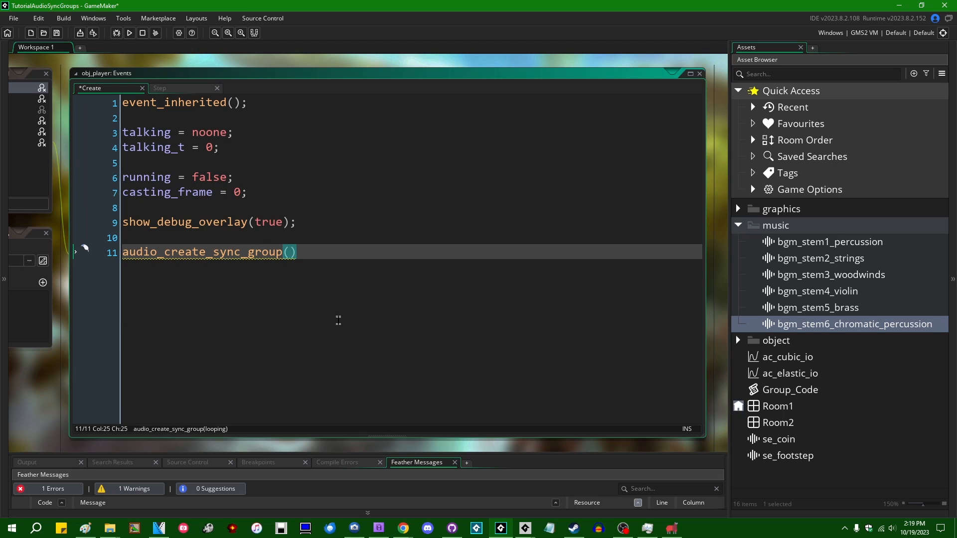
mouse_move(28, 403)
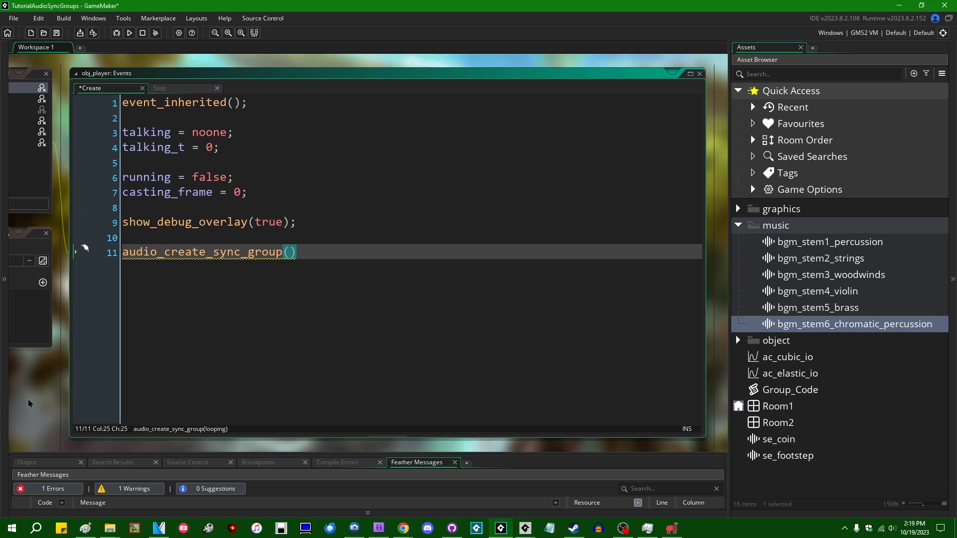
type("true);")
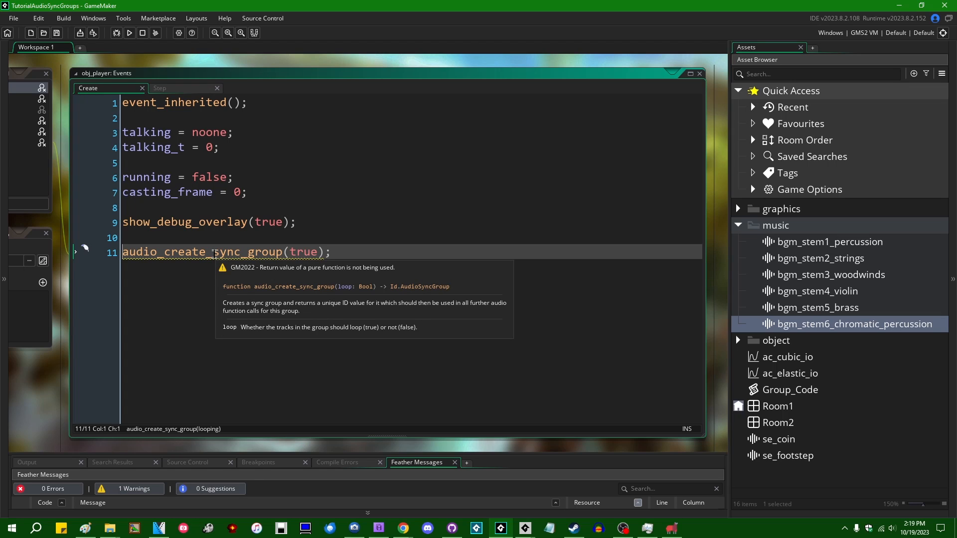
mouse_move(58, 388)
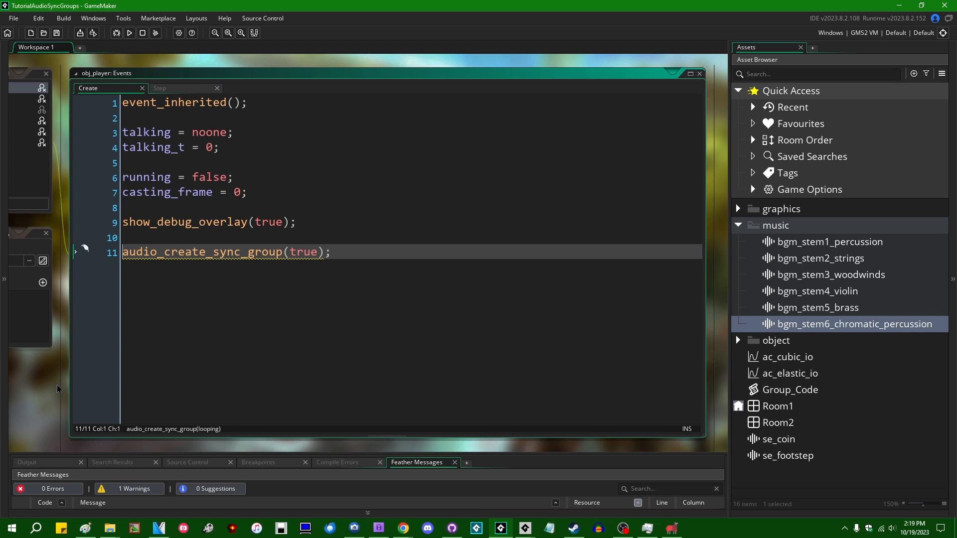
type("bgm_group =")
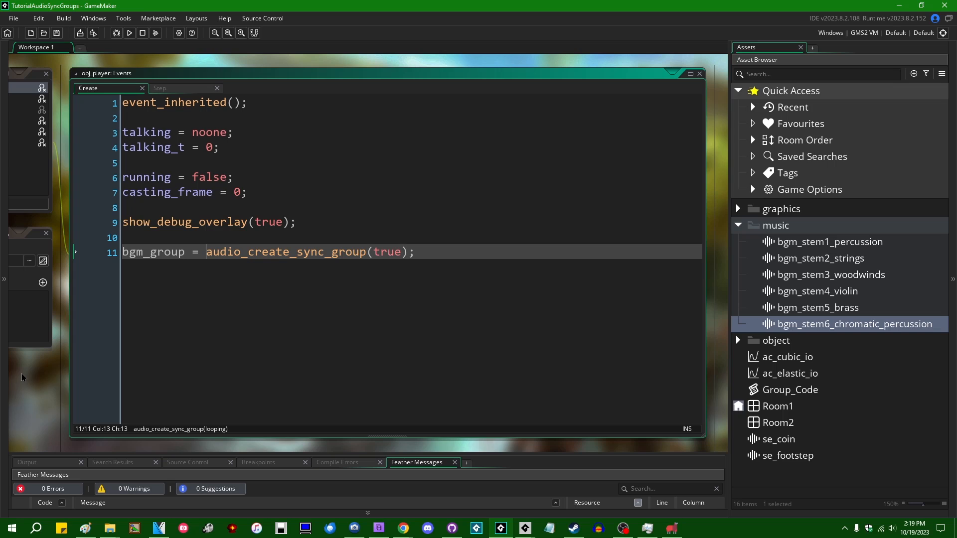
key("Enter")
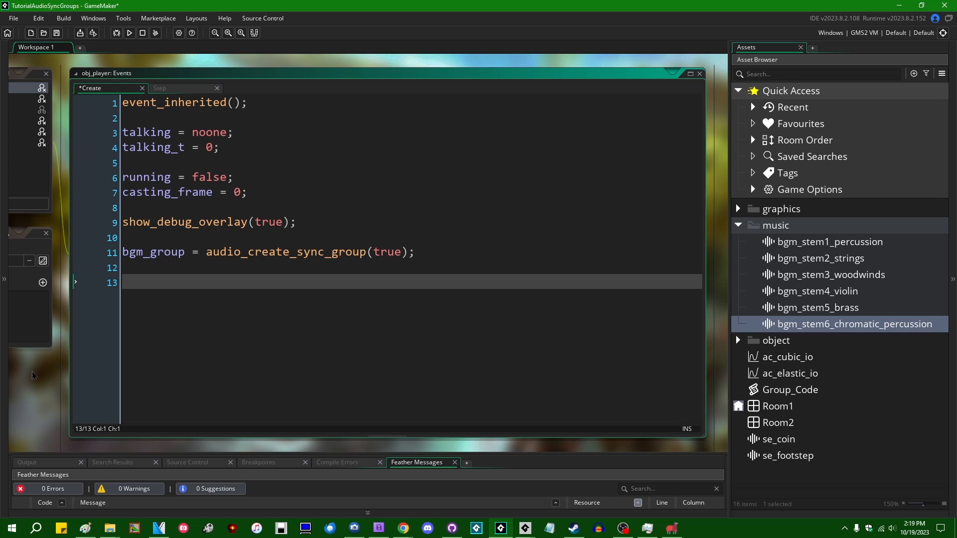
Add audio_play_in_sync_group(bgm_group, ...) calls for the stems, including bgm_stem1, 2_strings and 4_violin.
type("audio_play_in_sync_group(")
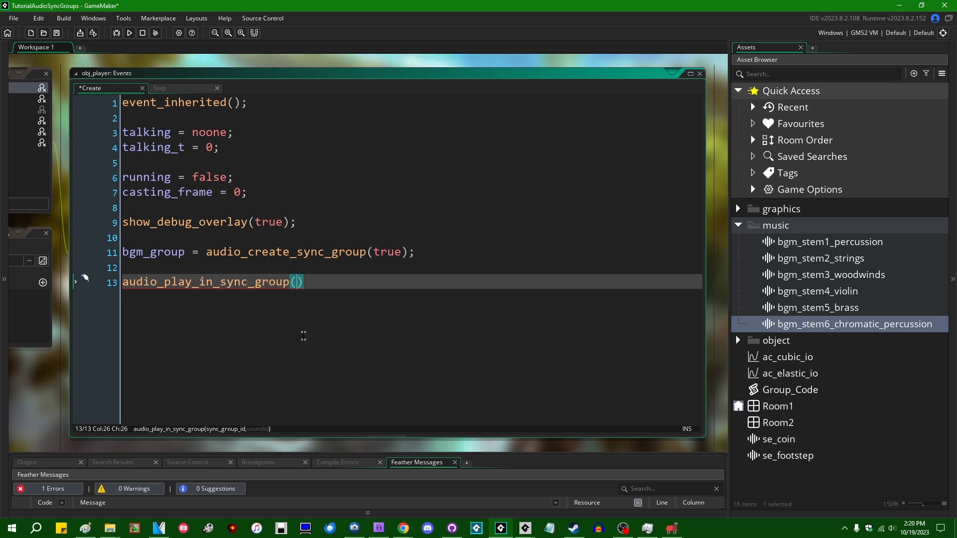
type("b")
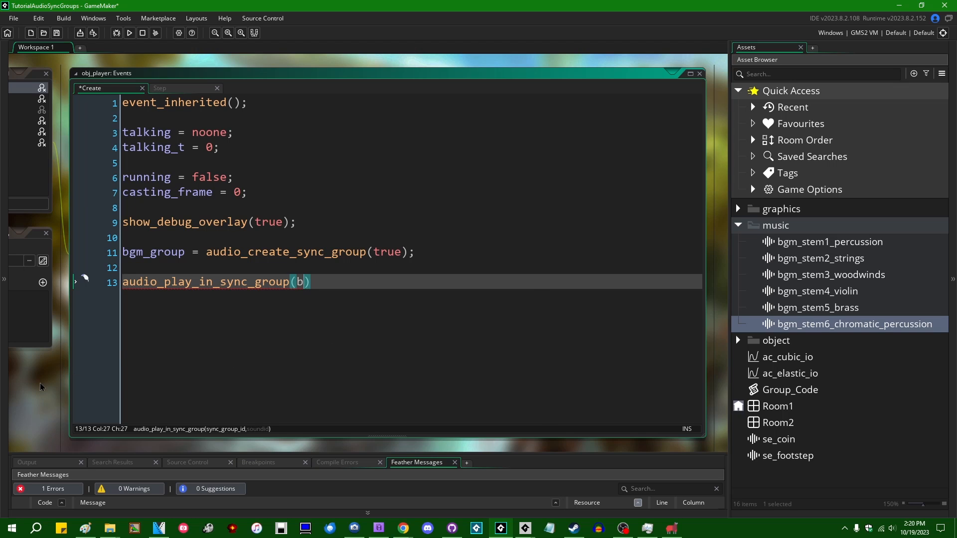
type("gm_group")
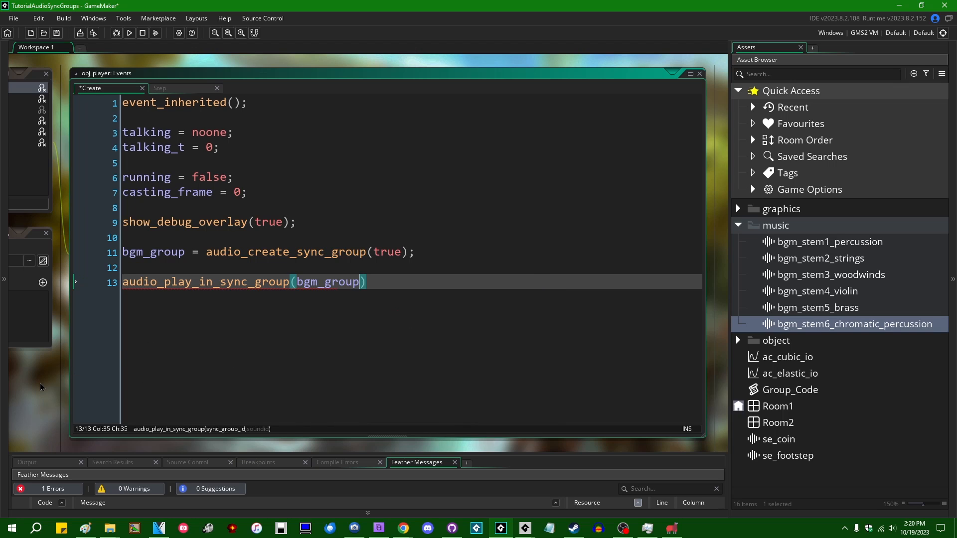
type(",")
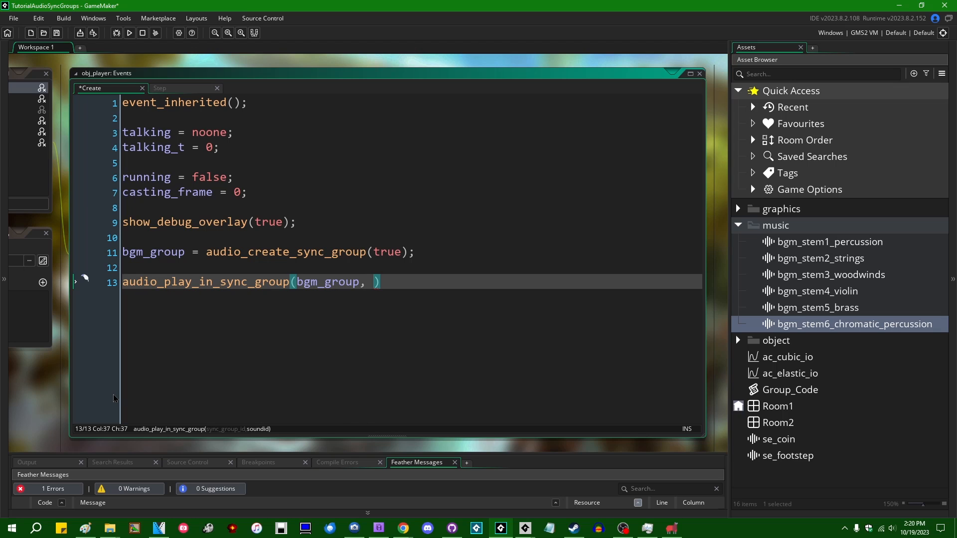
type("b")
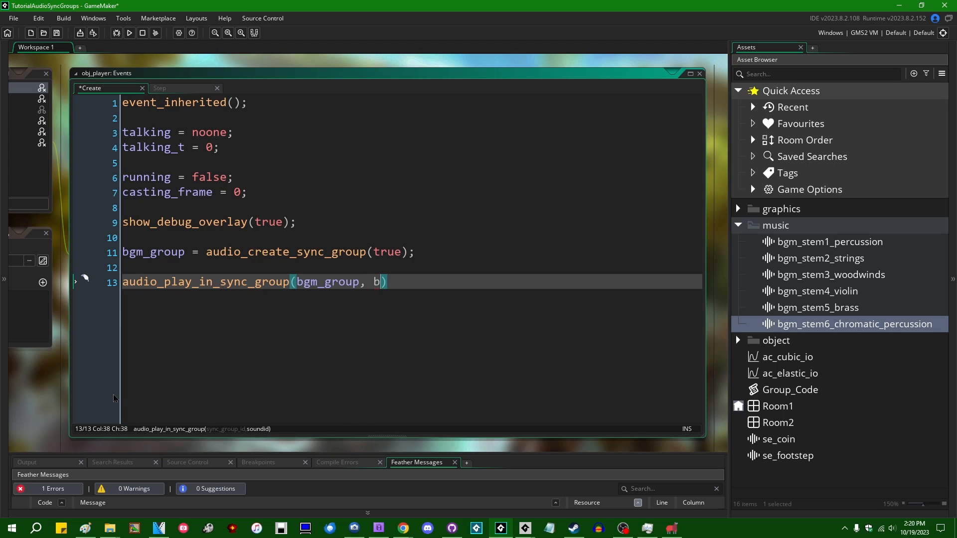
type("gm_stem1_percussion")
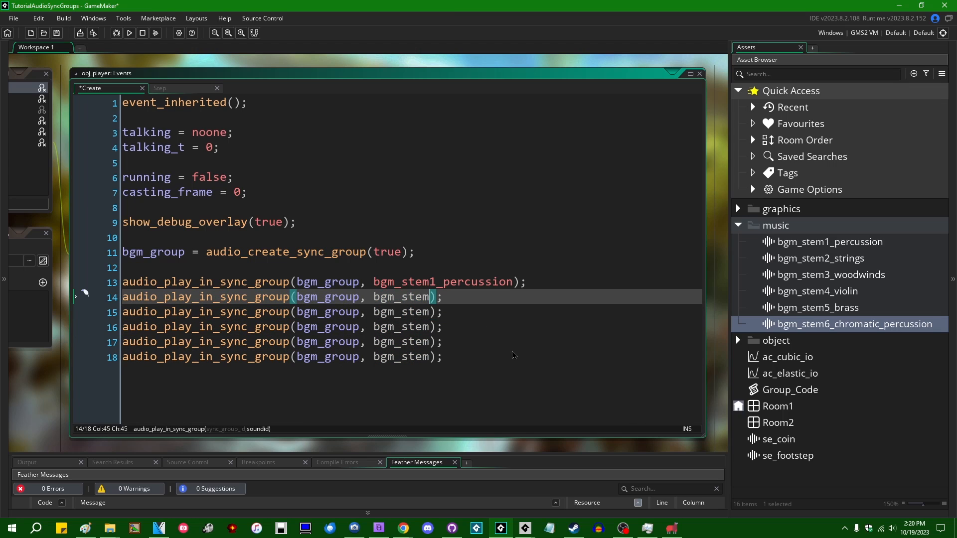
type("2_strings")
left_click(412, 312)
type("3_woodwinds")
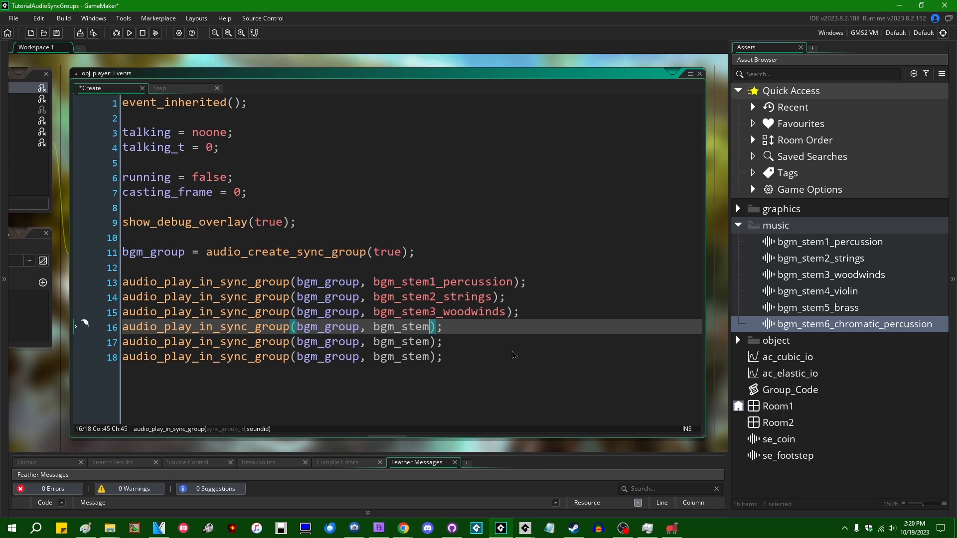
type("4_violin")
left_click(411, 356)
type("6_chromatic_percussion")
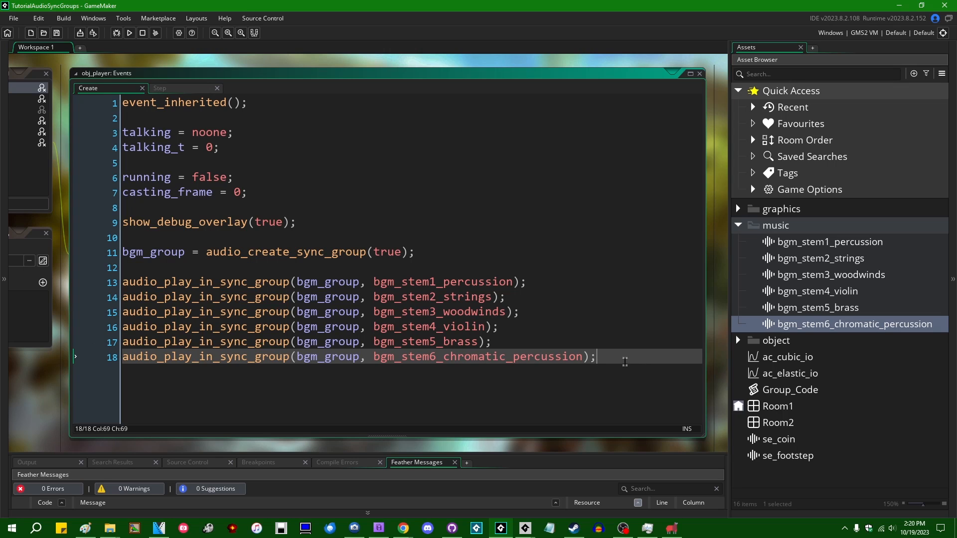
mouse_move(286, 297)
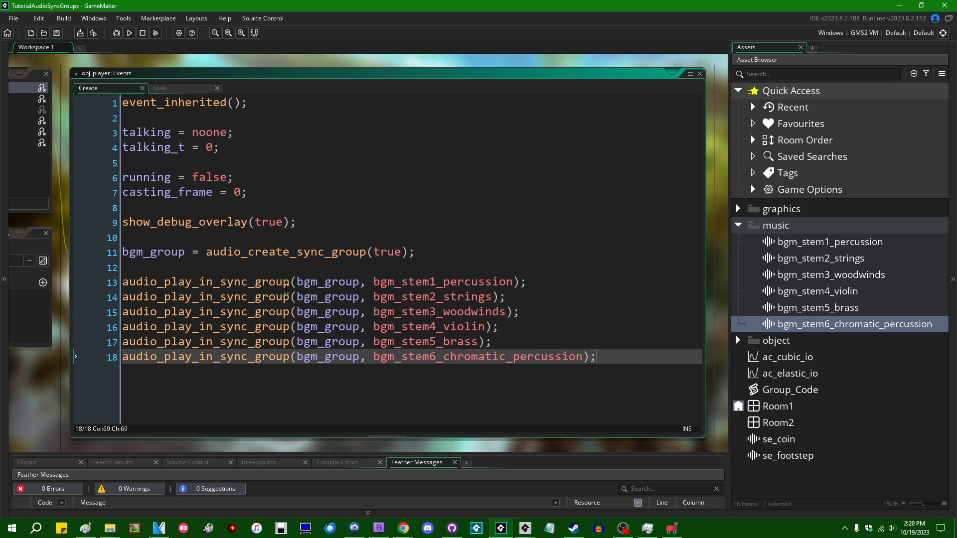
mouse_move(188, 320)
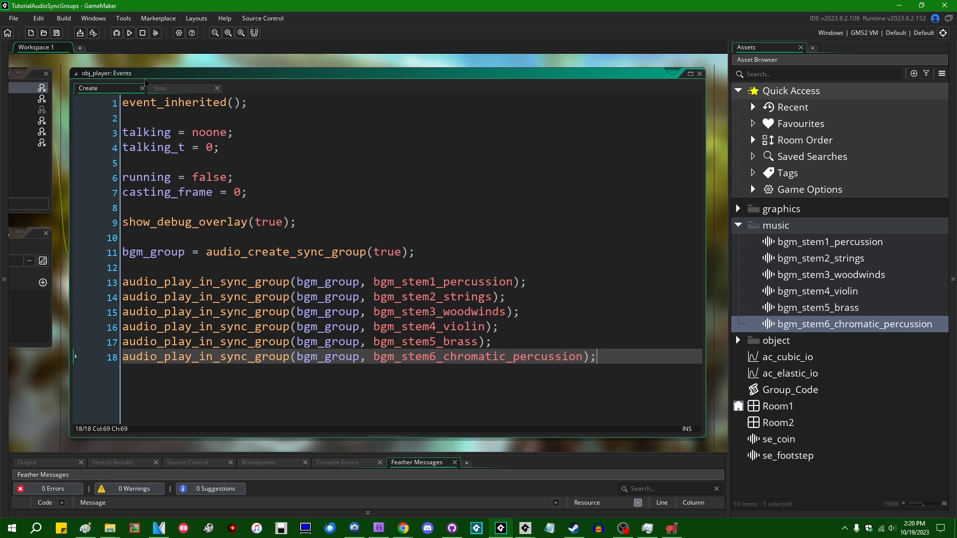
mouse_move(624, 400)
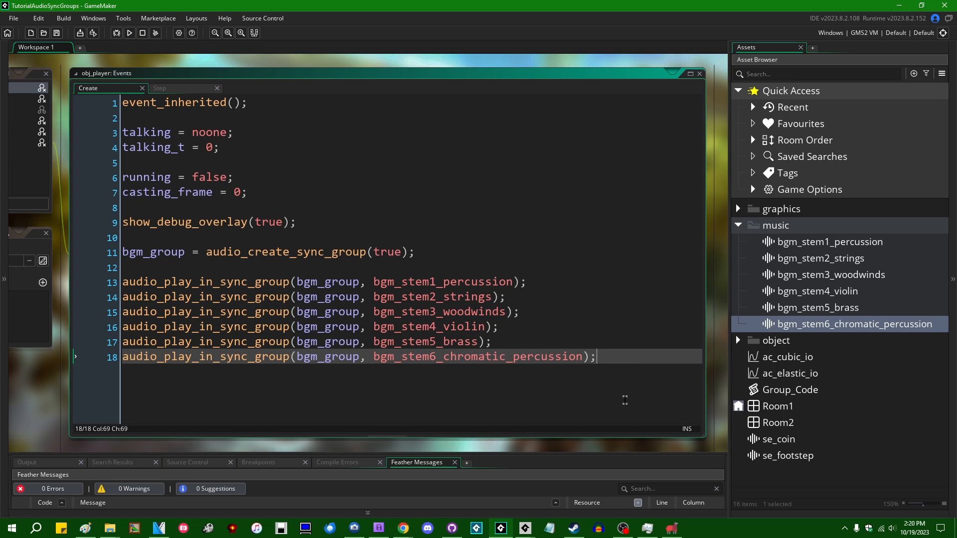
key("Enter")
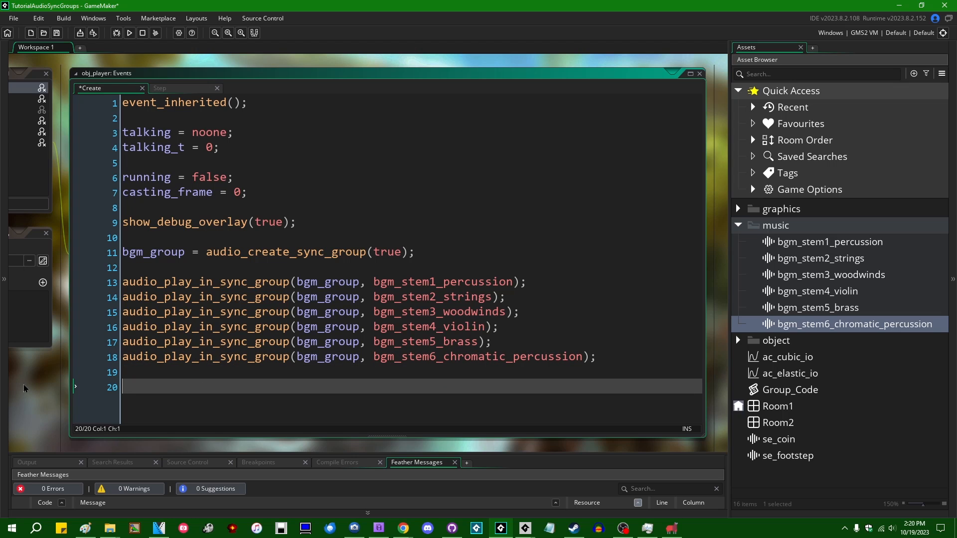
End the Create event with audio_start_sync_group(bgm_group); to start the synced stems together.
type("audio_play_sc")
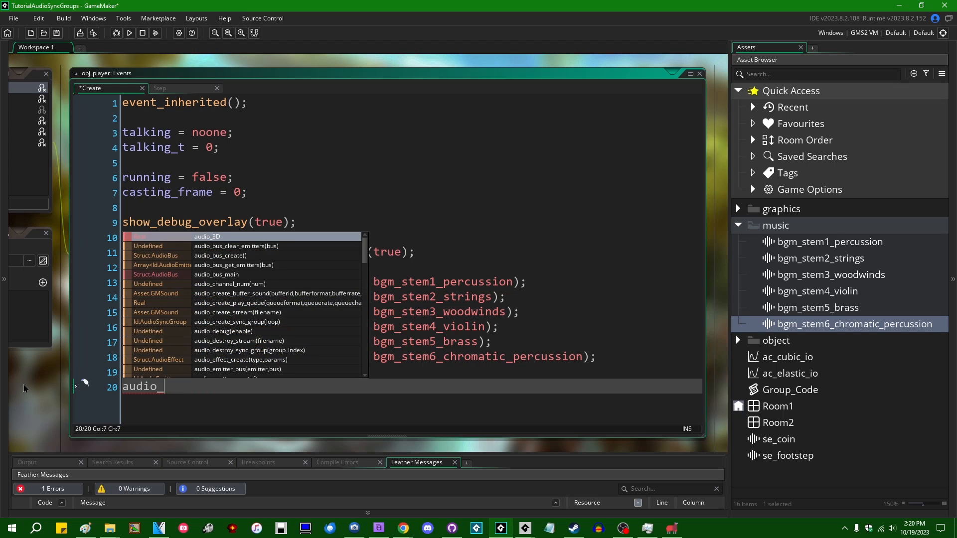
type("sync_group(")
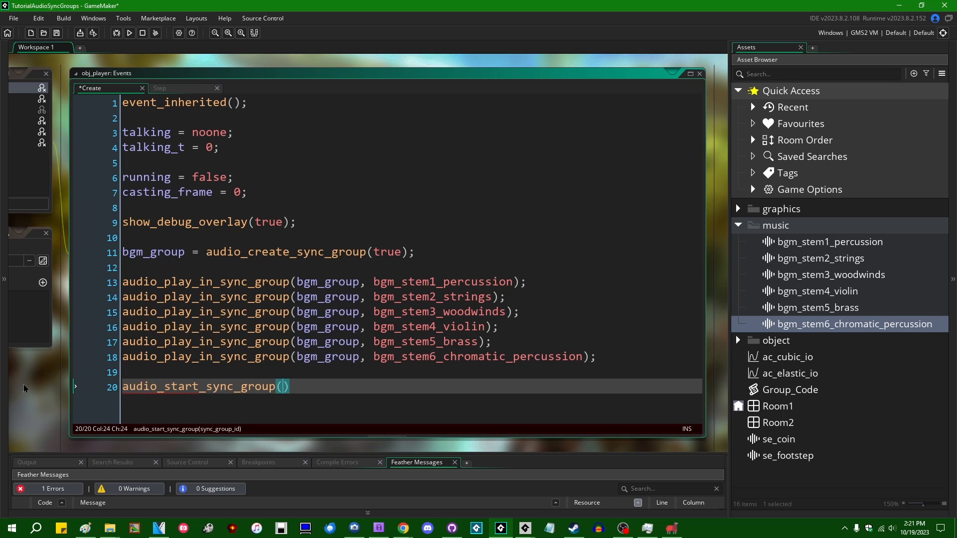
type("bgm_group")
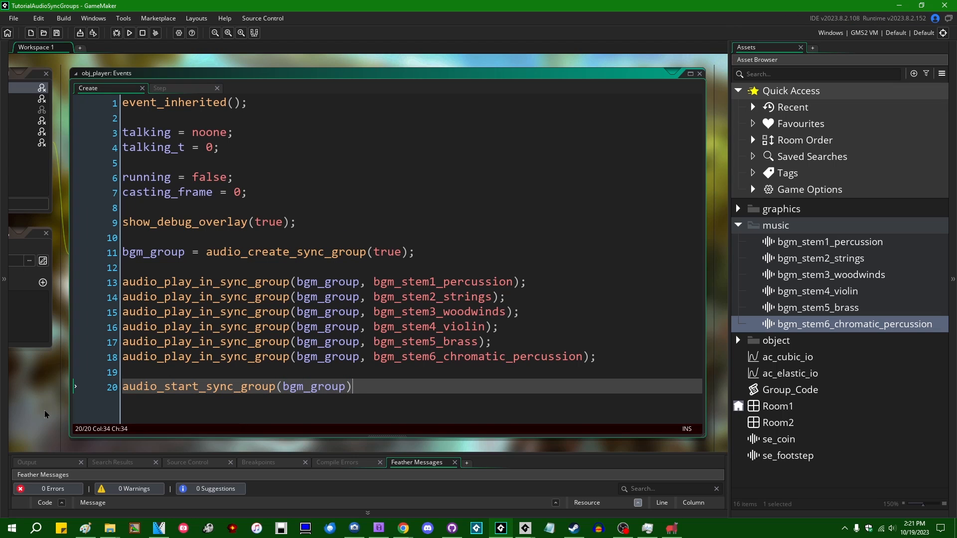
type(";")
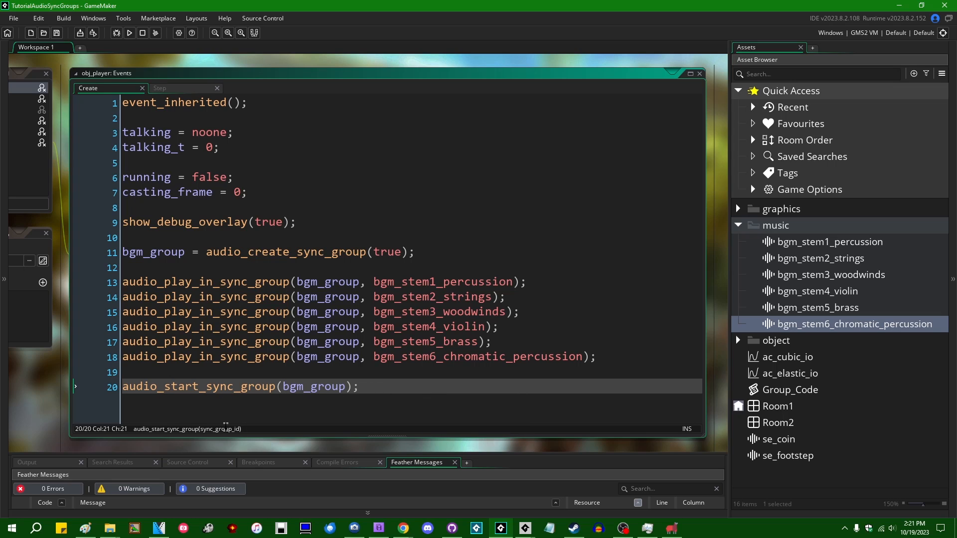
double_click(184, 387)
type("_START")
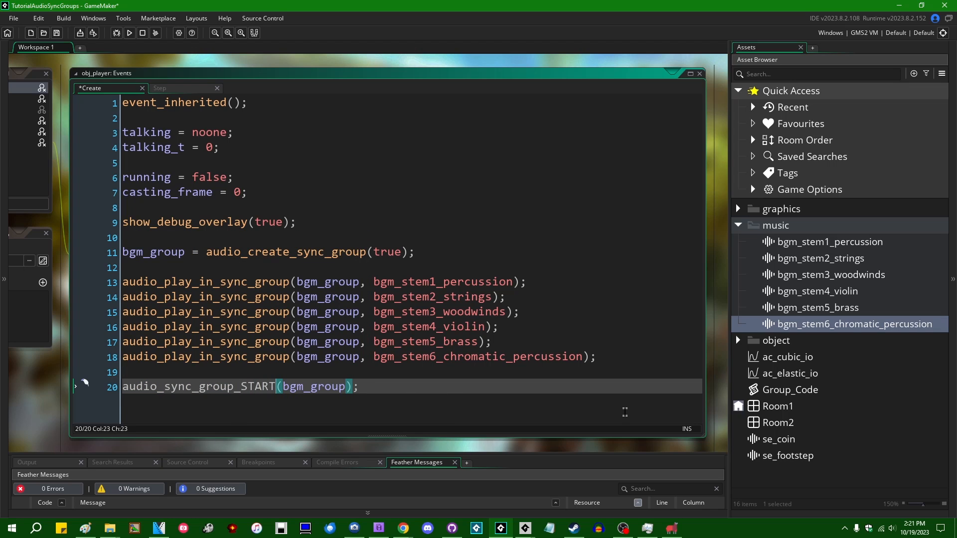
type("start")
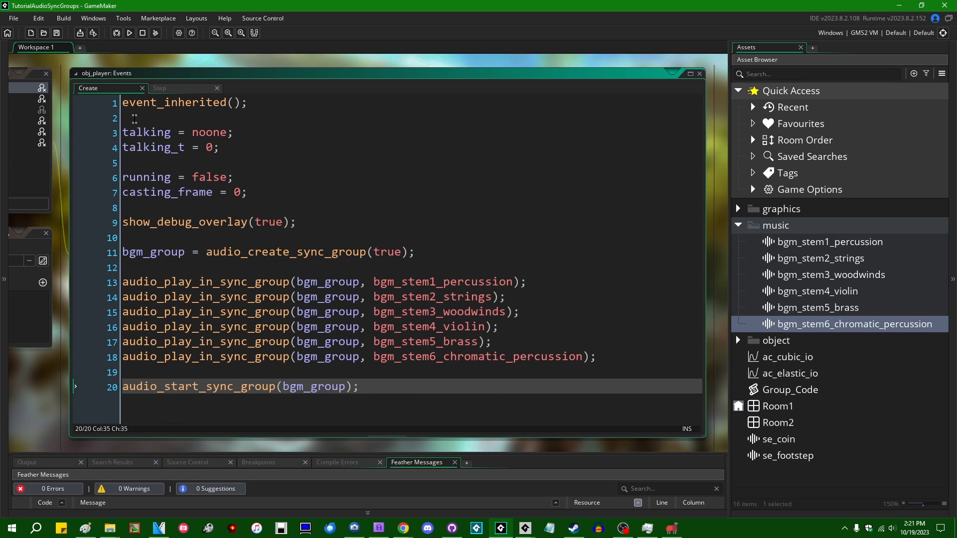
mouse_move(308, 365)
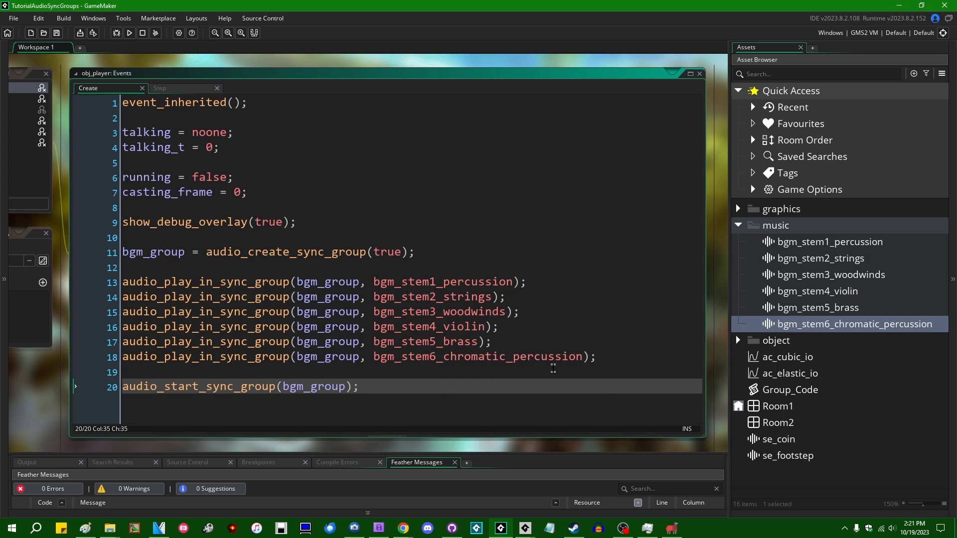
Build and run the game to hear the synced stems, then return the cursor to blank line 19.
left_click(129, 33)
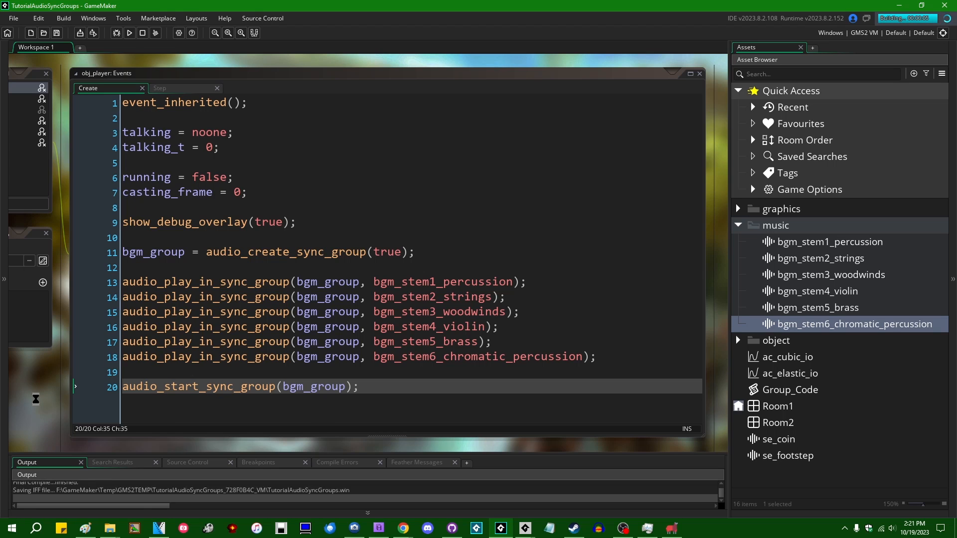
left_click(128, 32)
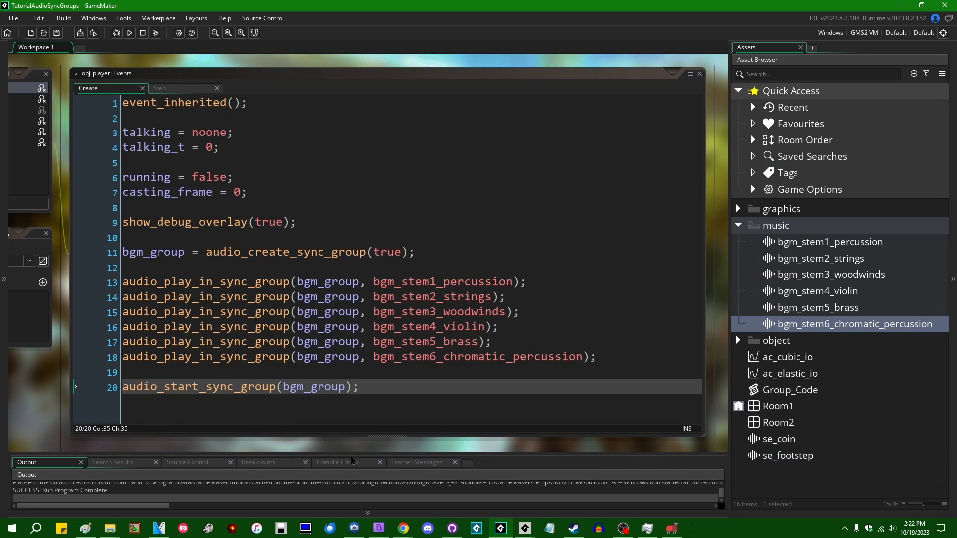
left_click(330, 371)
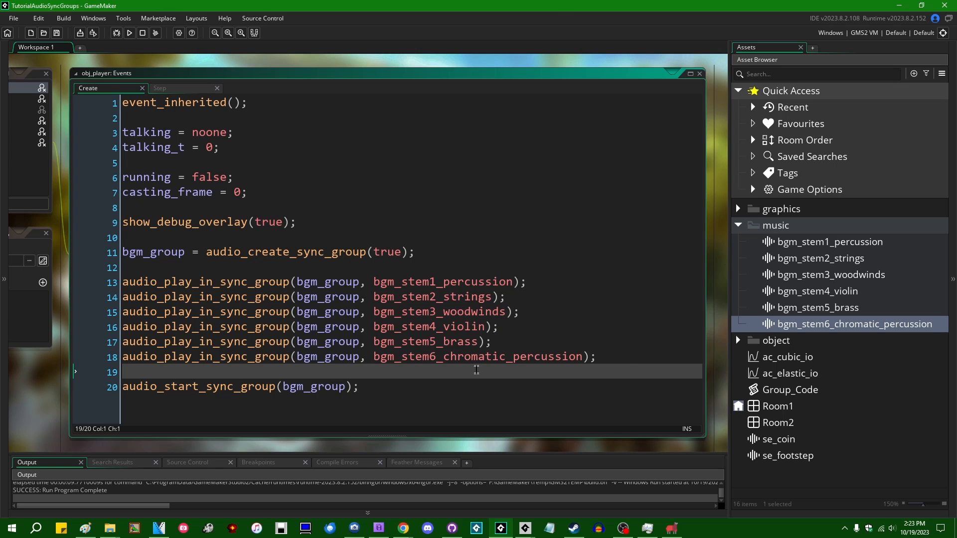
mouse_move(635, 357)
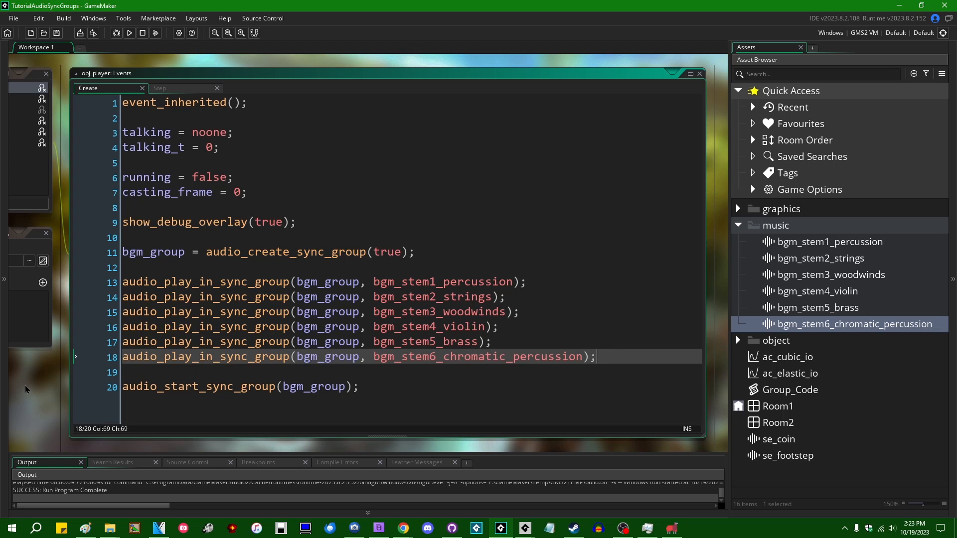
Add audio_sound_gain(bgm_stem2_strings, 0, 0); and prepare its duplicate for bgm_stem4_violin.
key("enter")
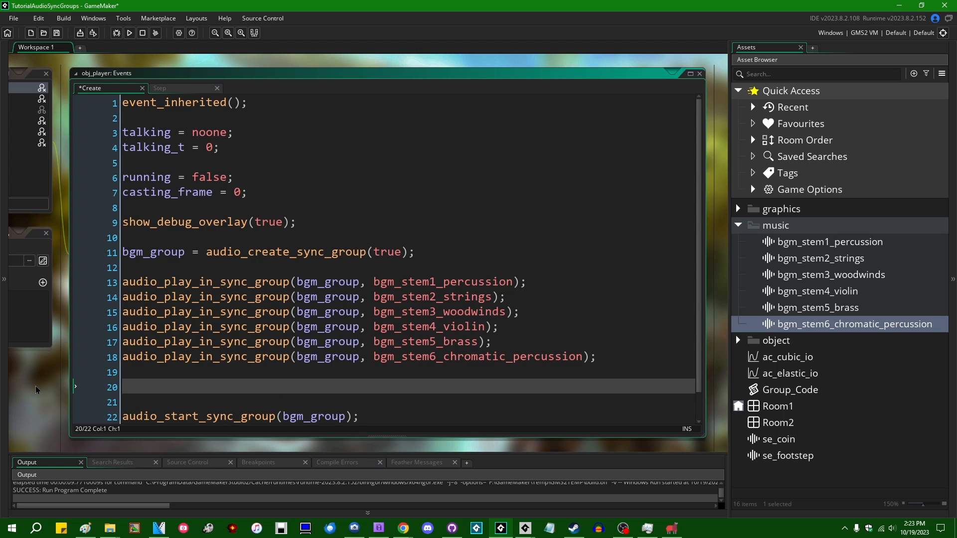
type("audio_sound_gain(")
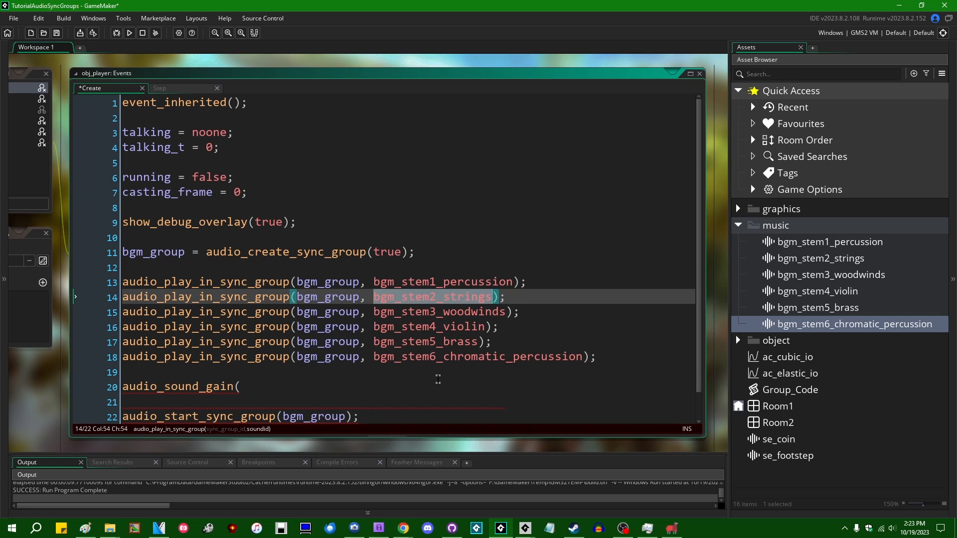
type("bgm_stem2_strings")
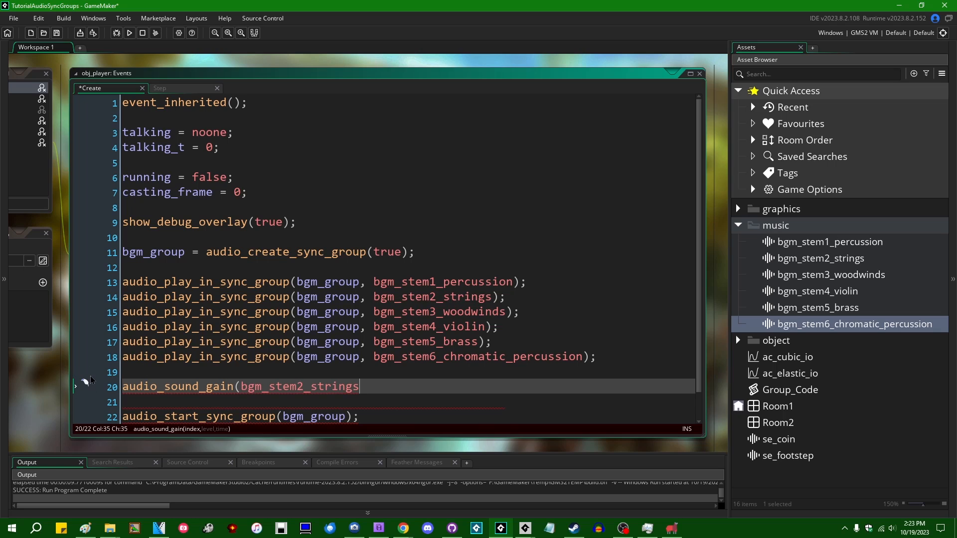
type(", 0, 0")
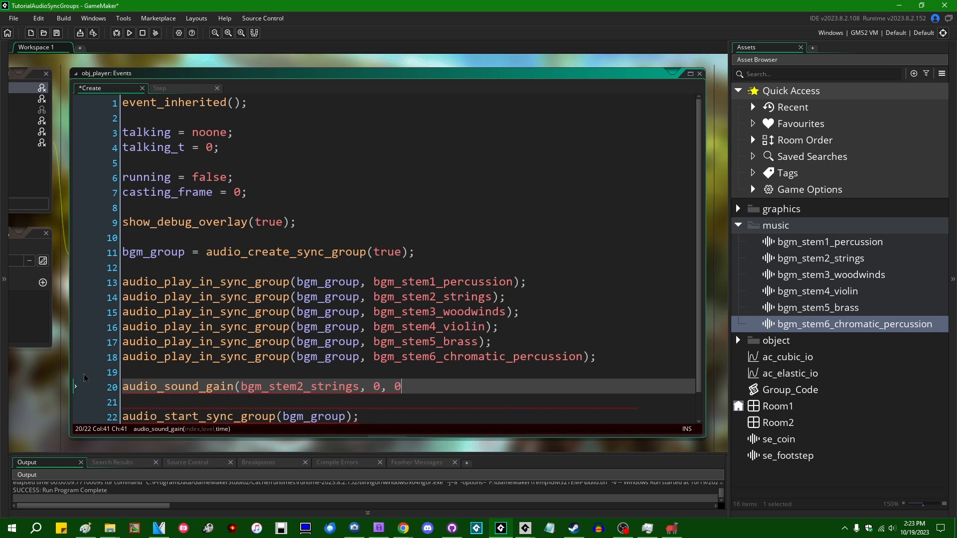
type(");")
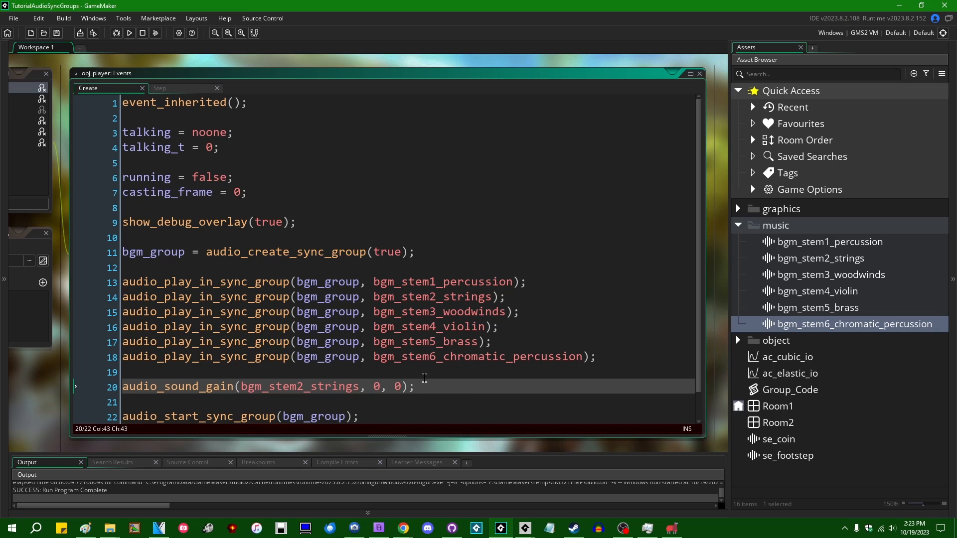
double_click(299, 387)
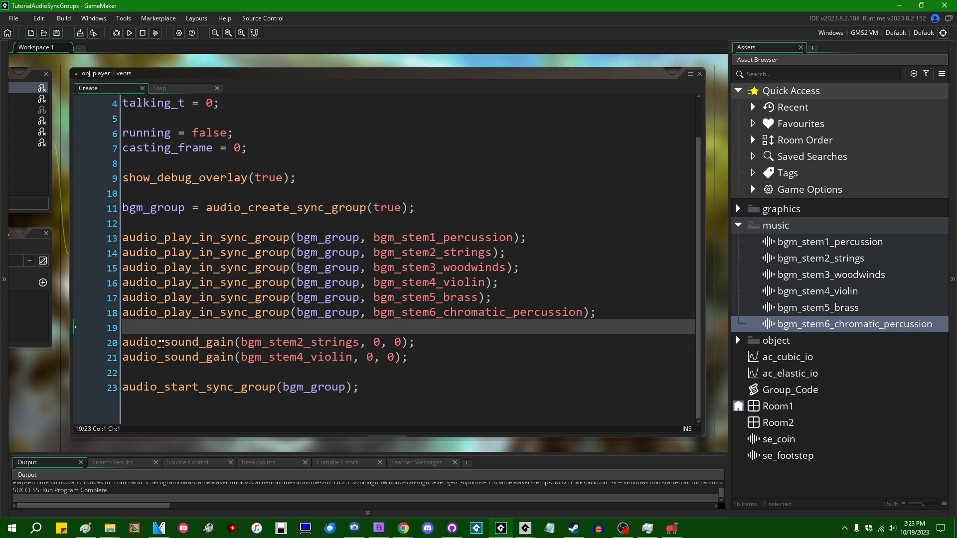
left_click(128, 33)
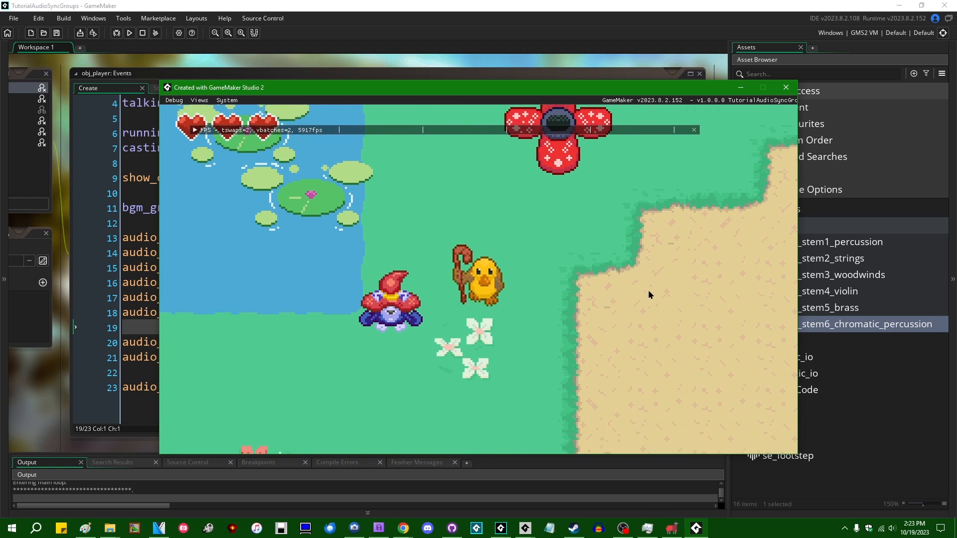
left_click(786, 88)
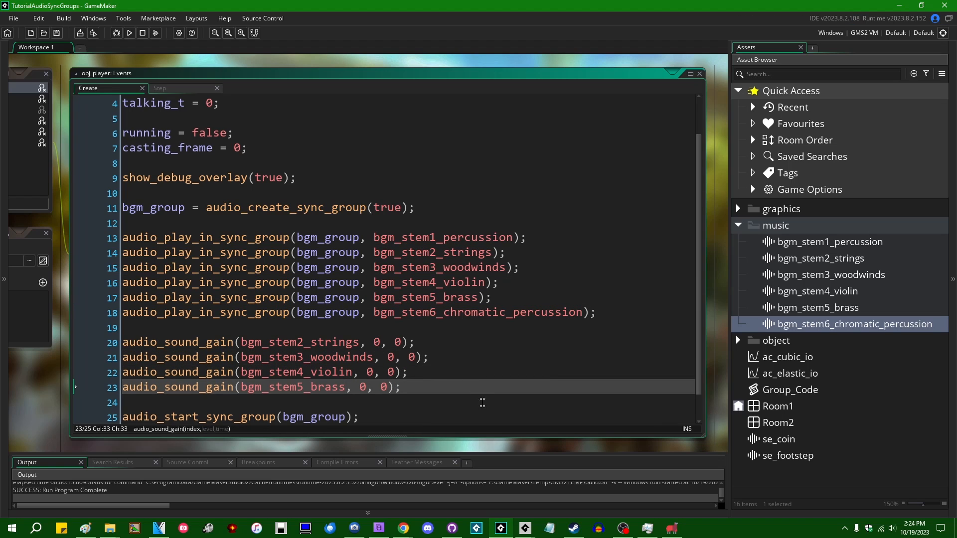
Place the cursor after the bgm_stem5_brass gain line among the four mute lines.
left_click(442, 402)
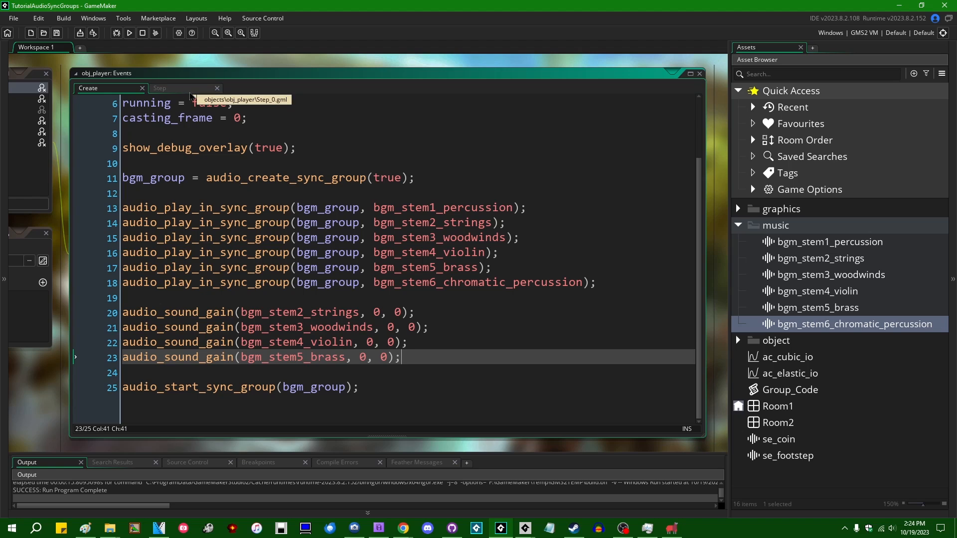
Write the Step event's if (x < room_width / 2) gain branches from the pasted lines and run the game.
left_click(160, 88)
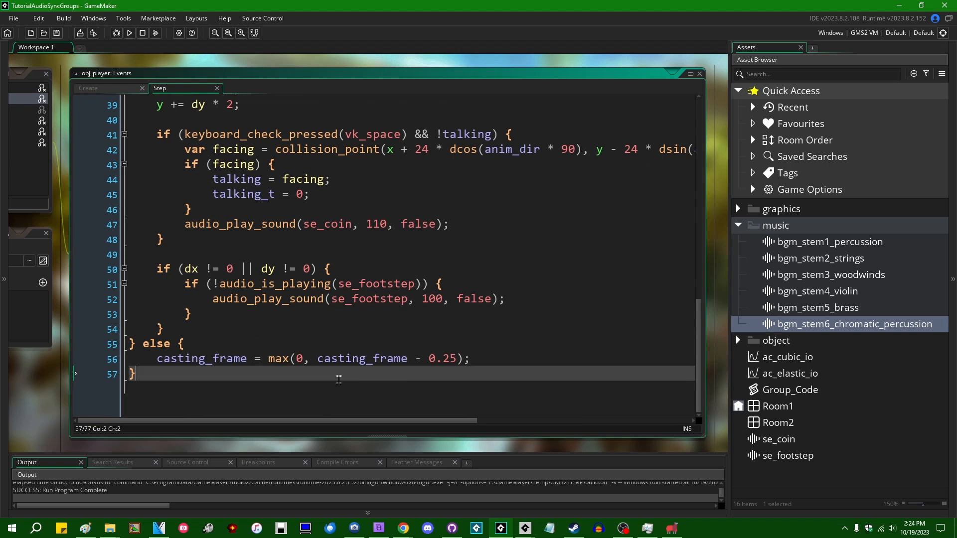
type("if (")
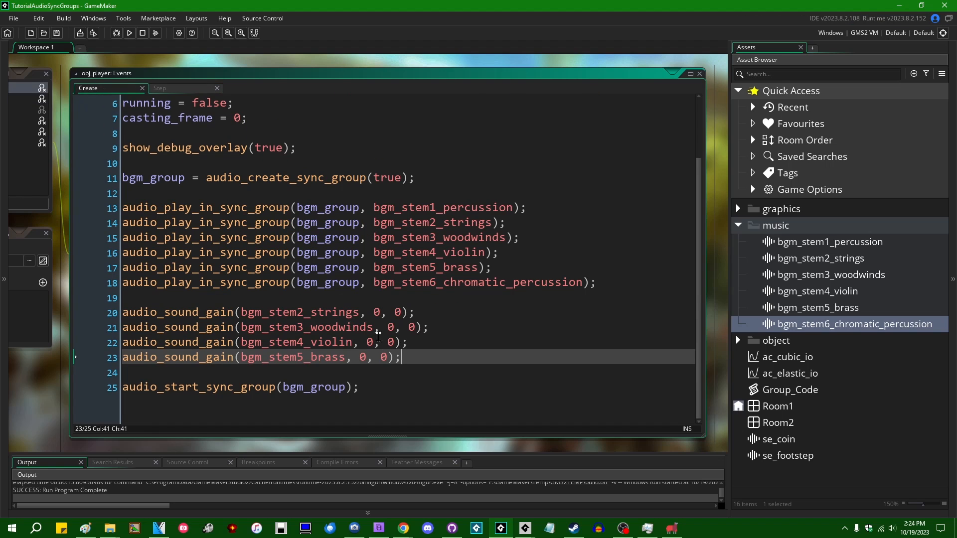
left_click(159, 88)
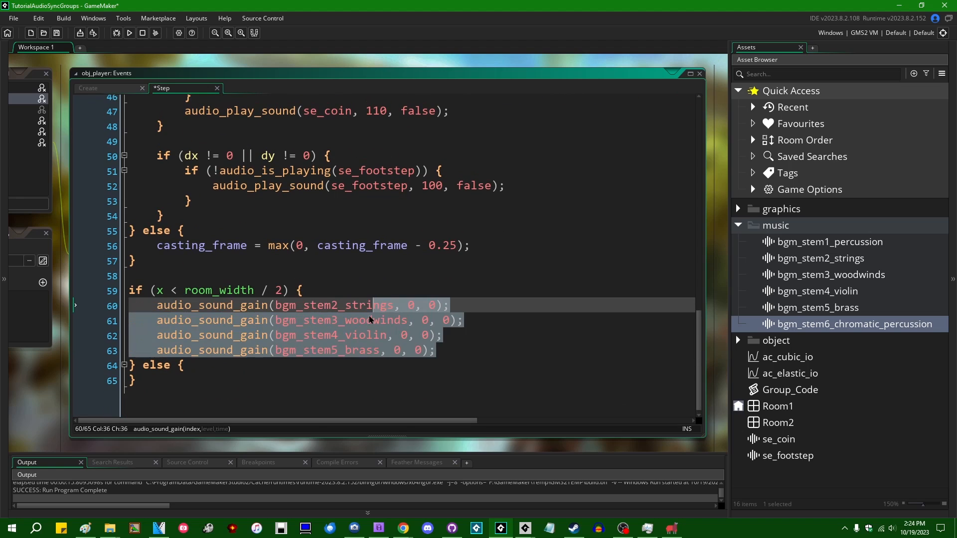
left_click(405, 305)
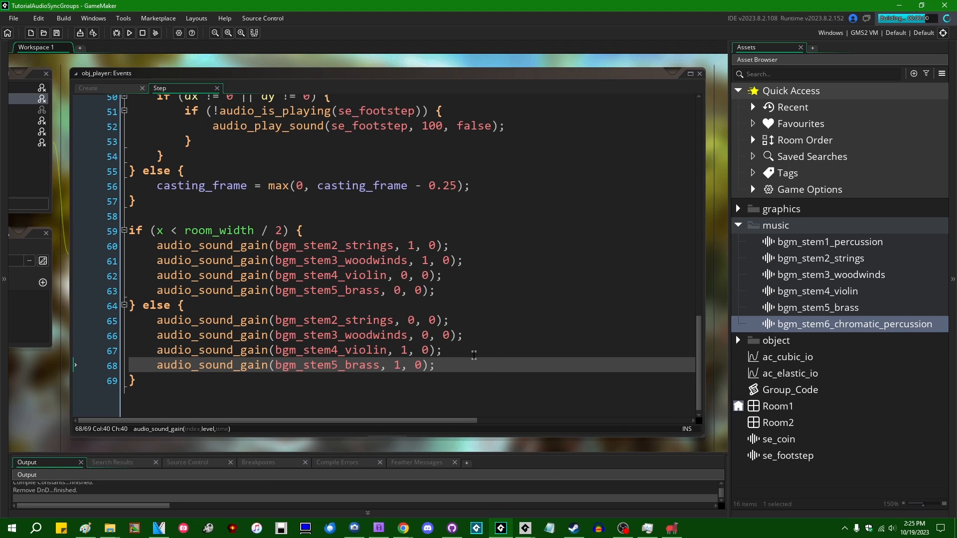
left_click(128, 33)
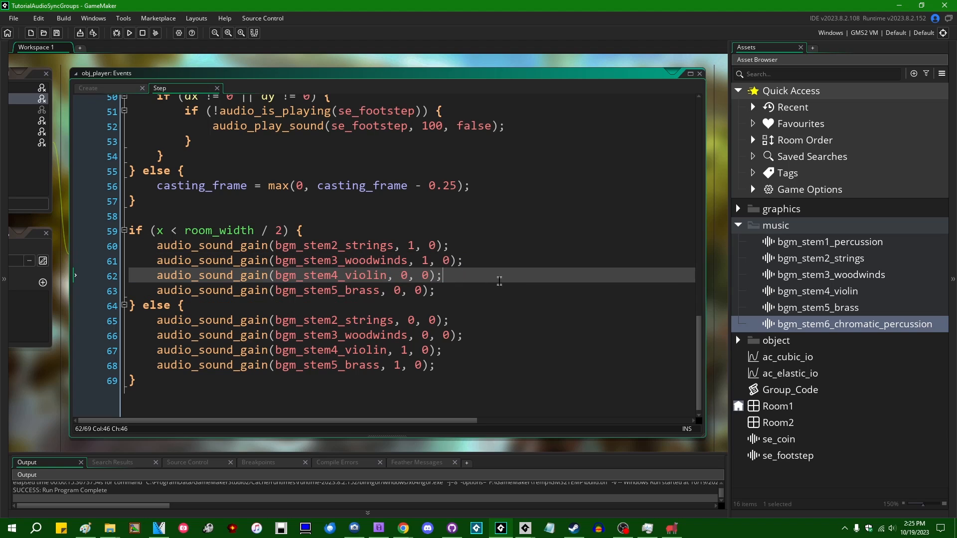
mouse_move(412, 236)
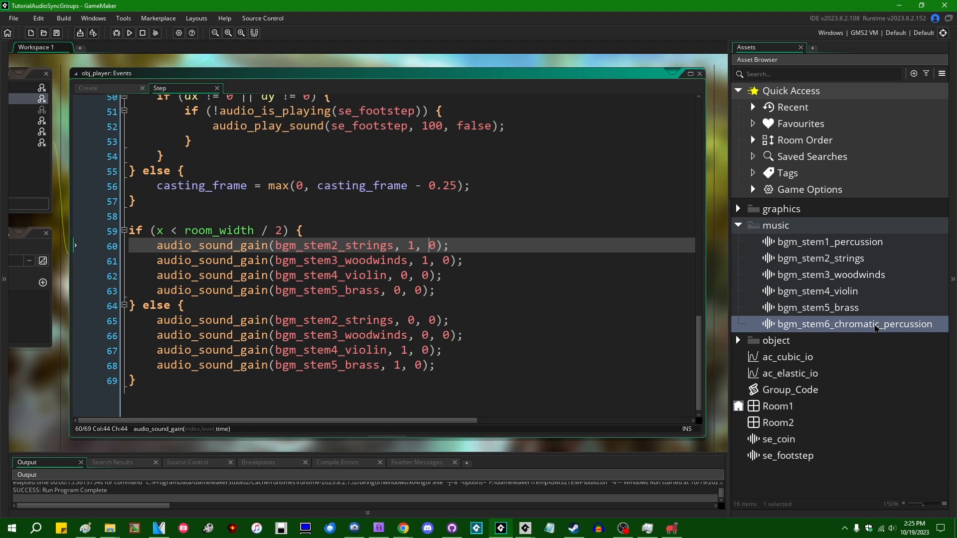
Set the remaining audio_sound_gain time arguments to 1000 ms and run the game to test the crossfades.
type("1000")
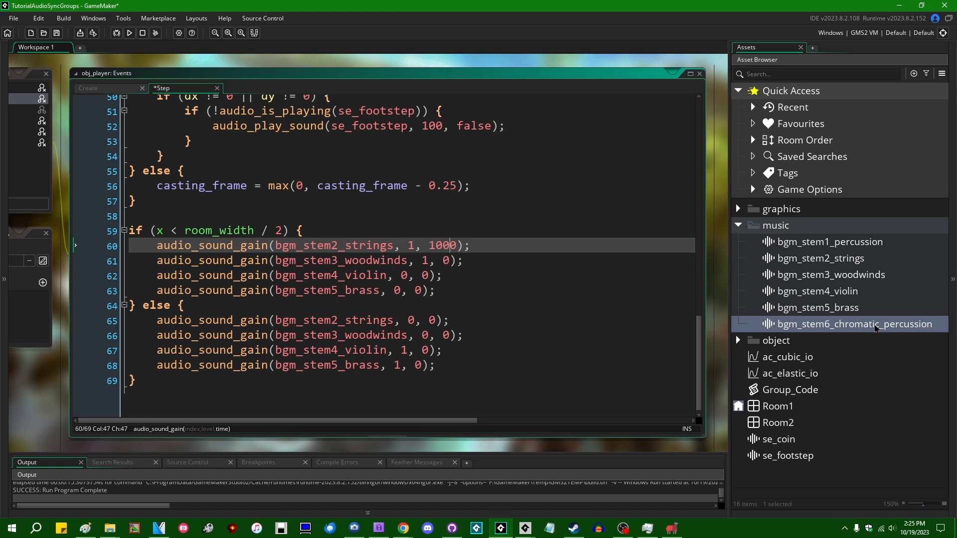
type("1000")
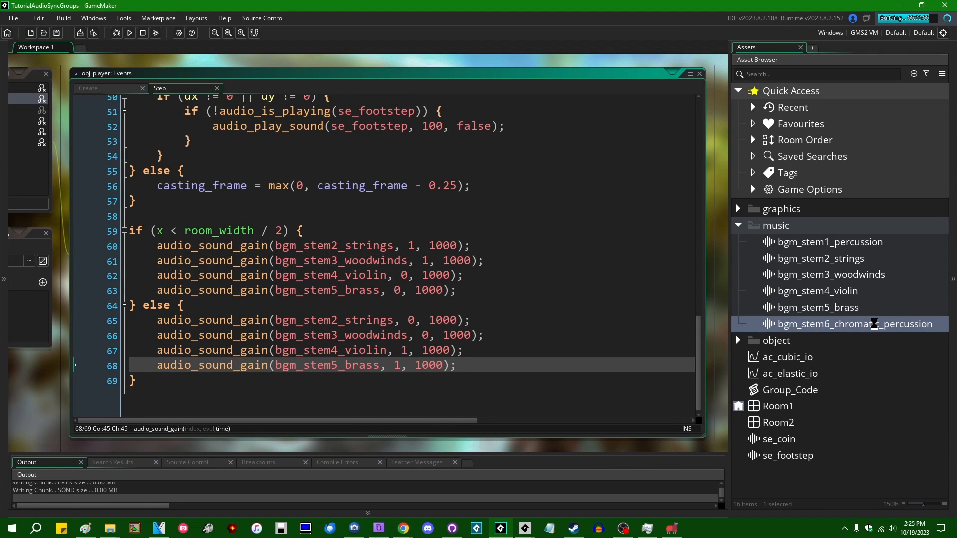
left_click(128, 33)
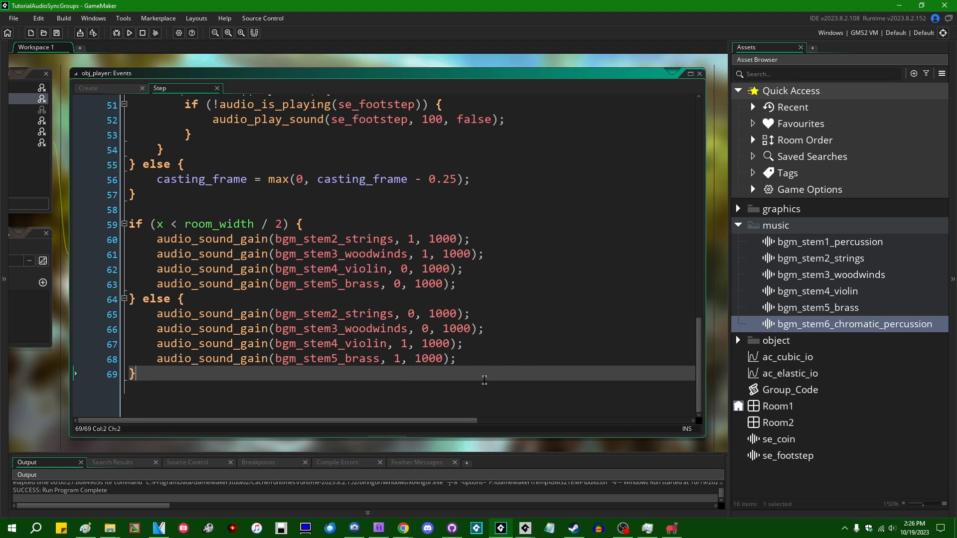
Try out audio_sync / audio_pause / audio_stop sync-group lines below the crossfade block, then remove them.
key("enter")
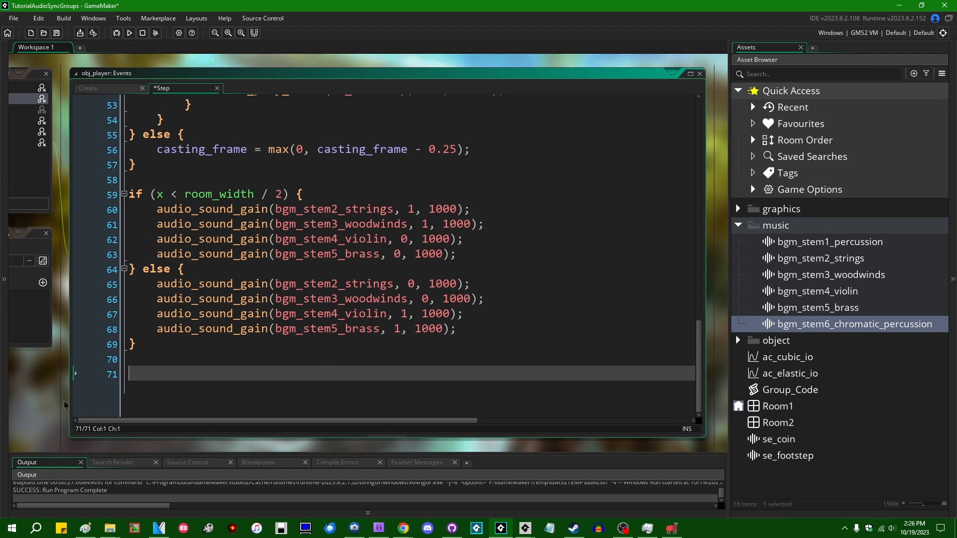
type("audio_sync_group_is_paused(")
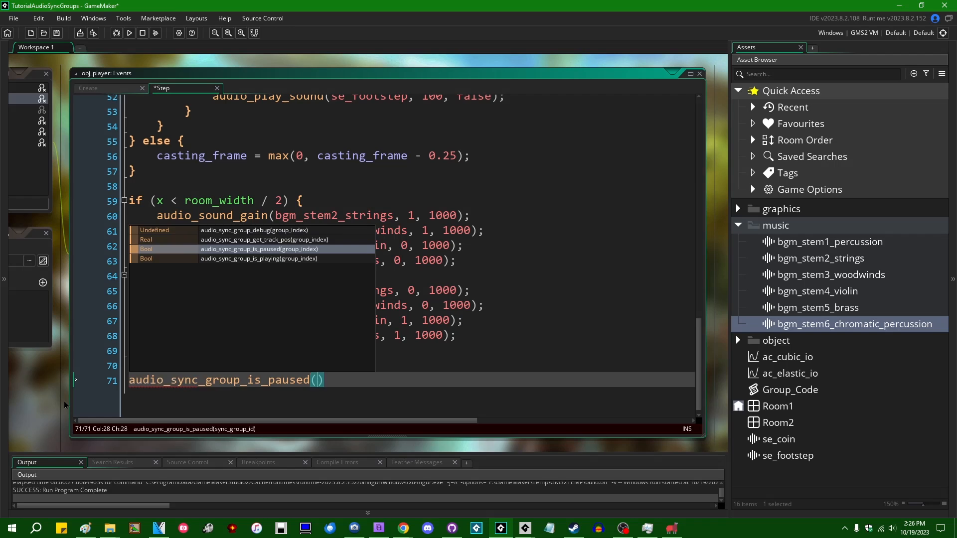
key("enter")
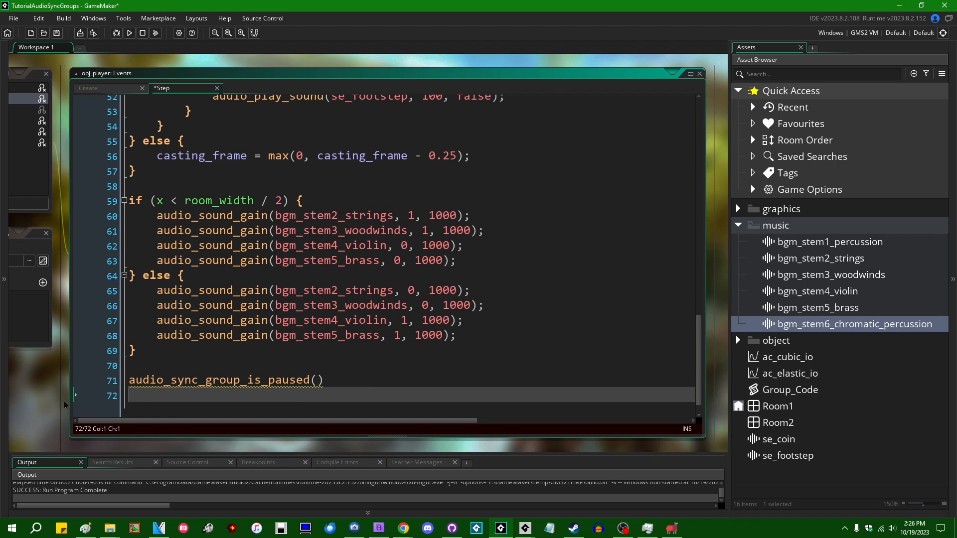
type("audio_pays")
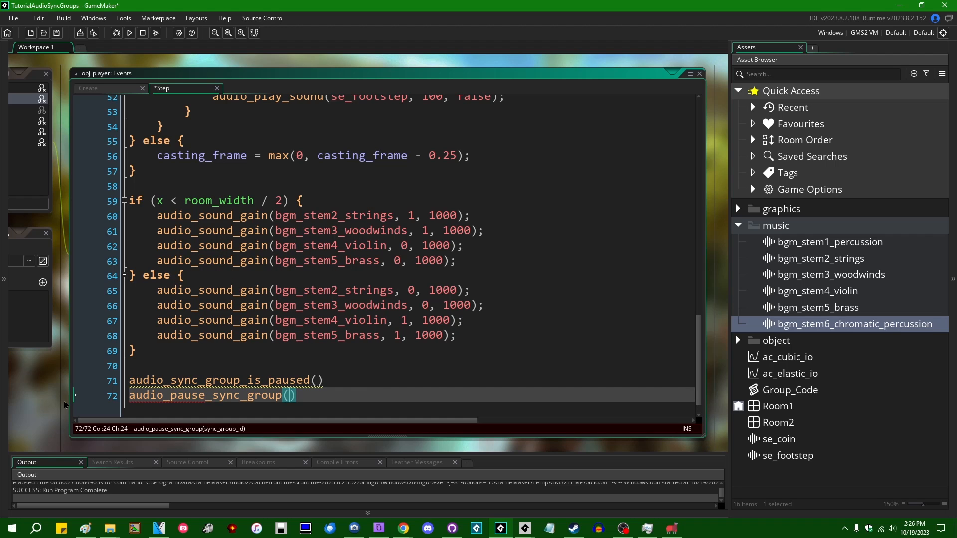
type("audio_stop")
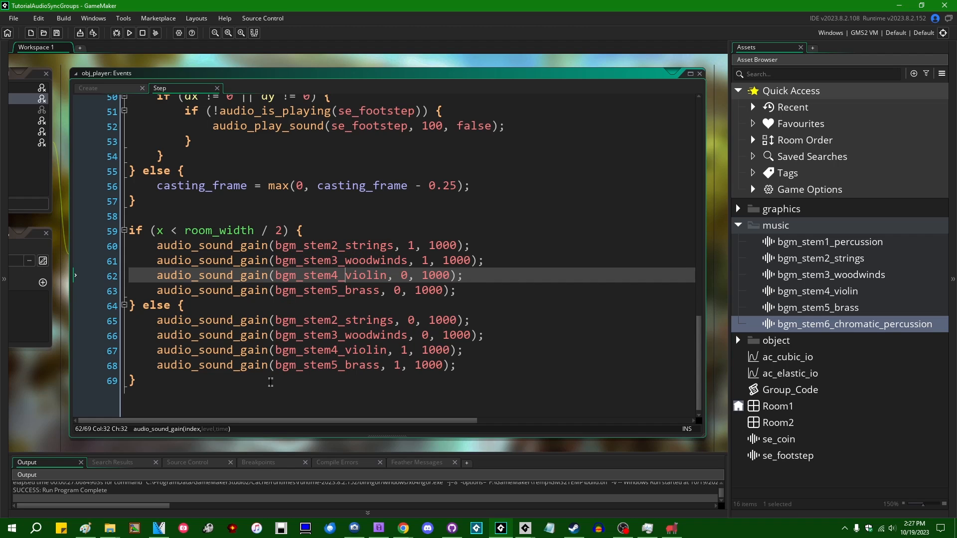
Review the room_width / 2 condition, then show the obj_player Create event with the sync group setup.
left_click(168, 200)
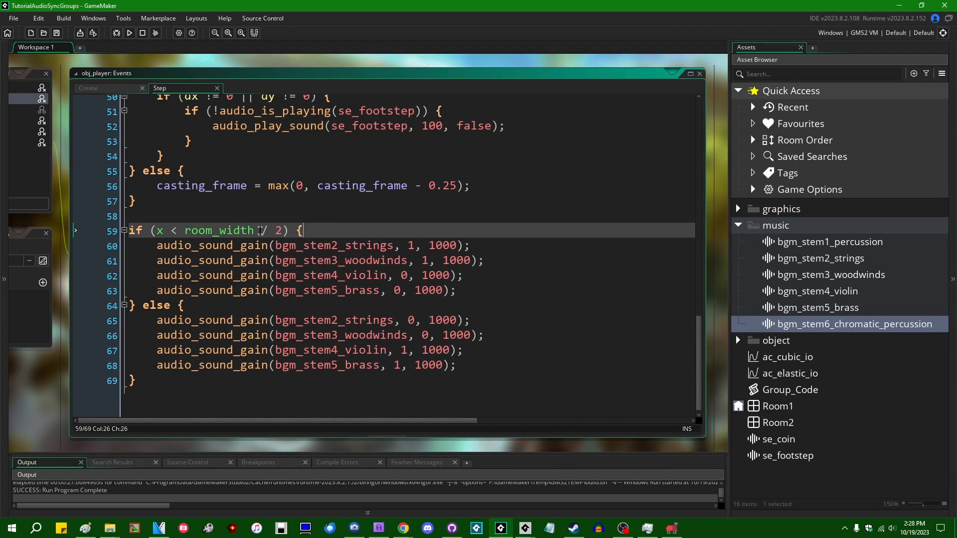
left_click(89, 88)
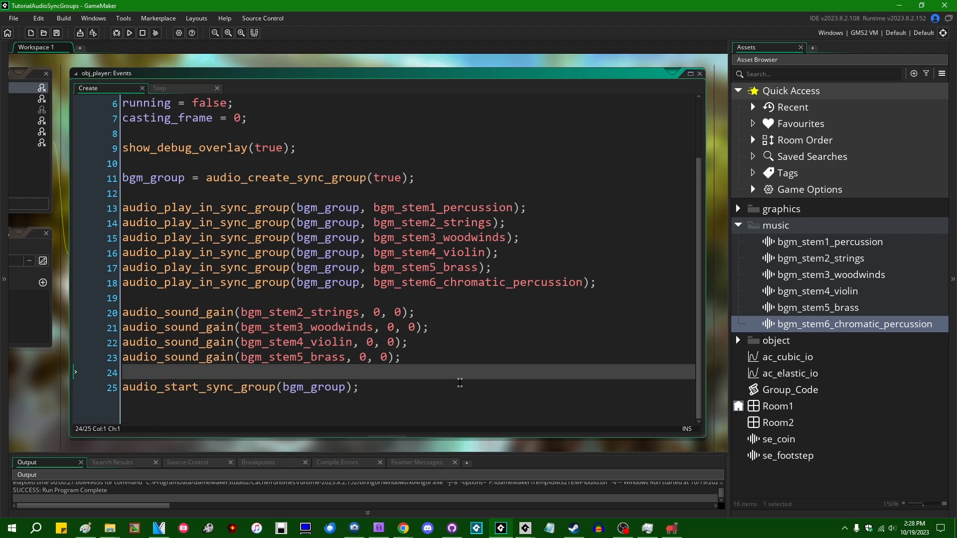
mouse_move(440, 388)
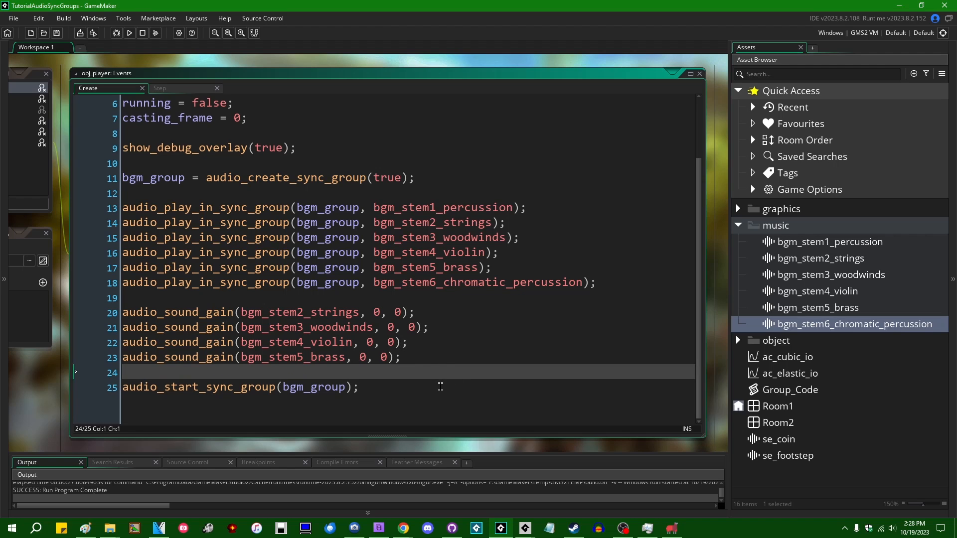
mouse_move(347, 327)
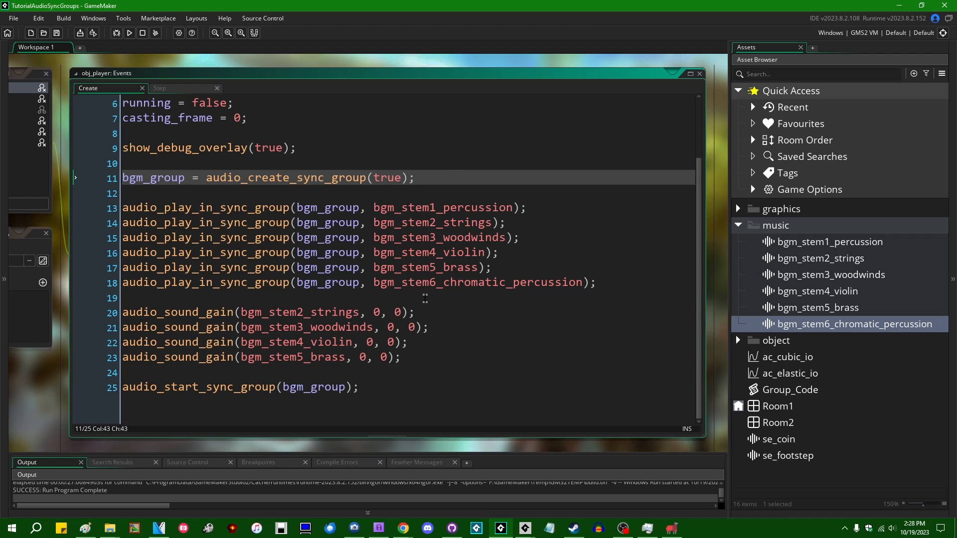
Show the obj_player Step event with the position-based crossfade code again.
left_click(173, 88)
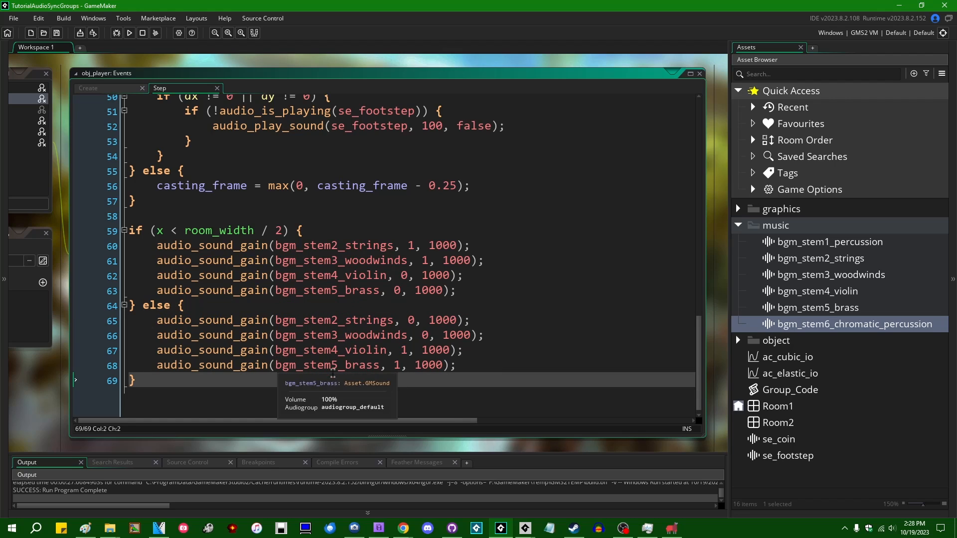
mouse_move(368, 335)
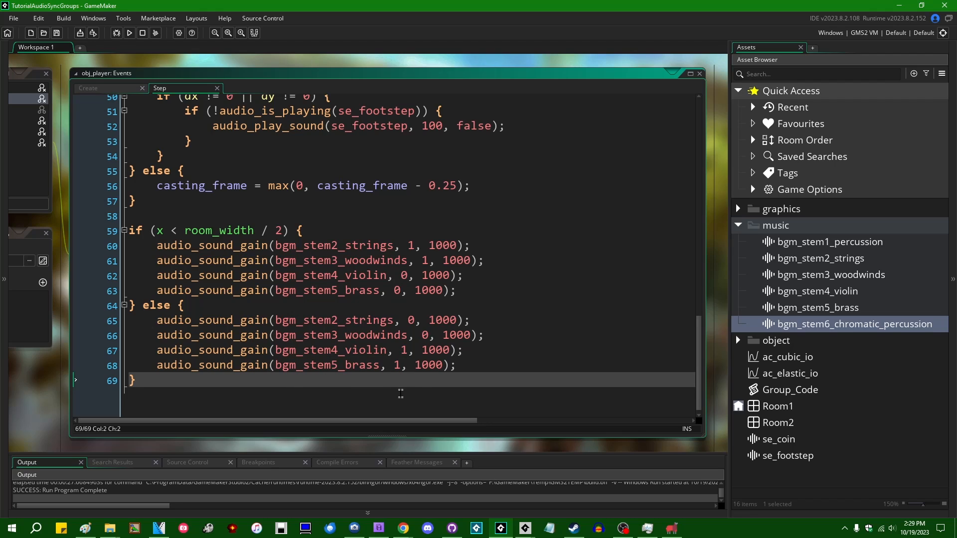
mouse_move(396, 392)
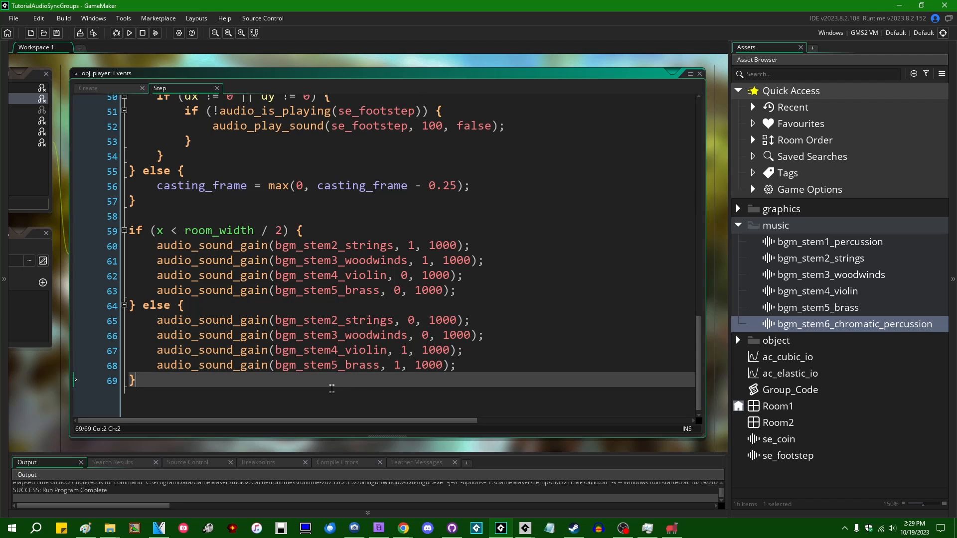
Show the obj_player Create event with the bgm_group stem setup again.
left_click(89, 88)
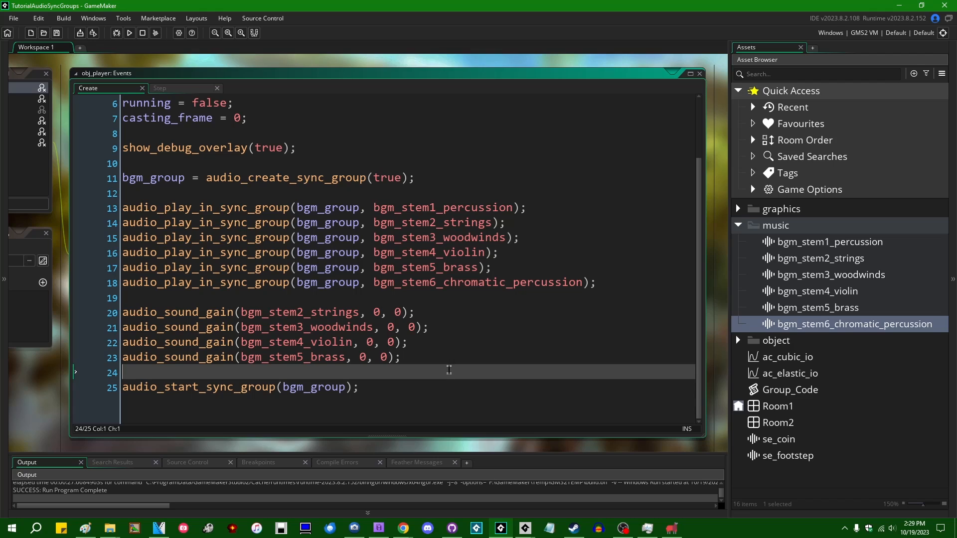
mouse_move(451, 377)
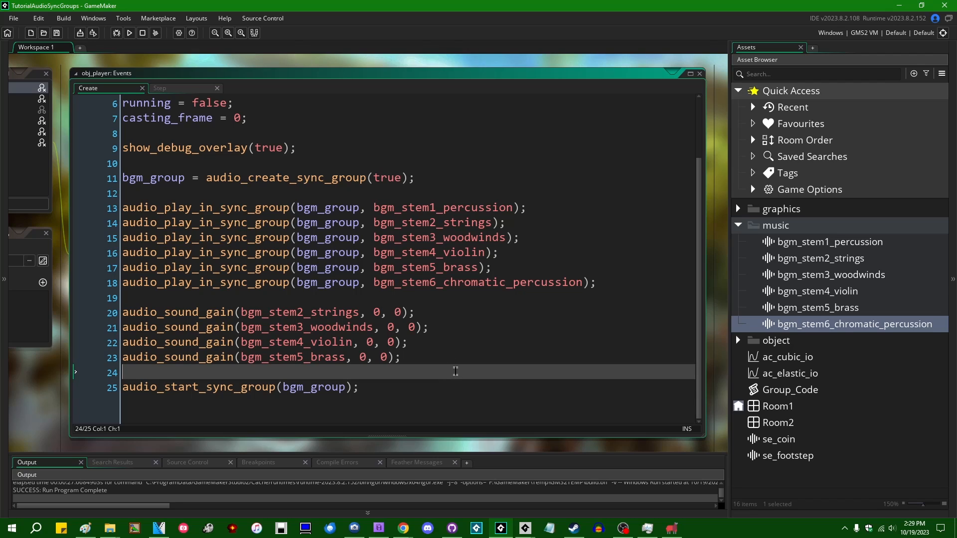
mouse_move(500, 366)
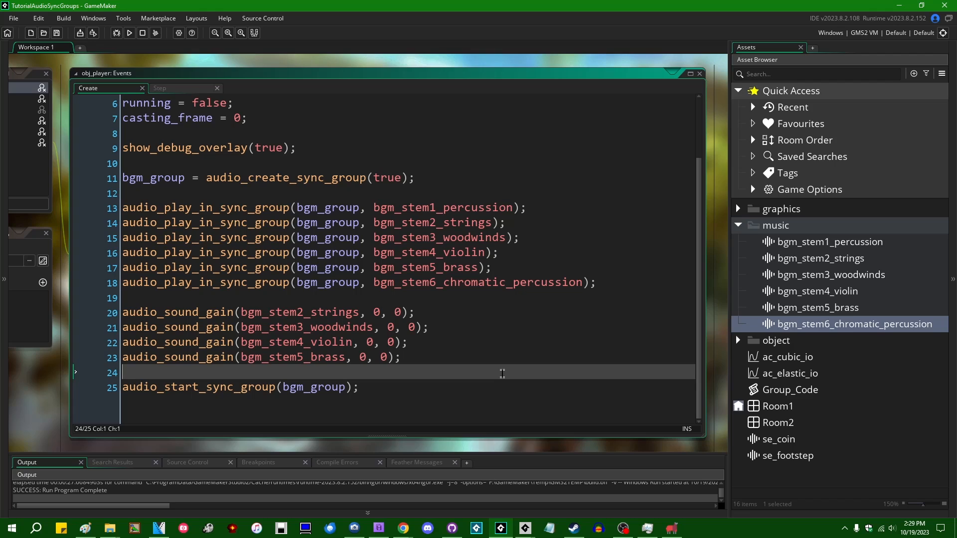
mouse_move(542, 353)
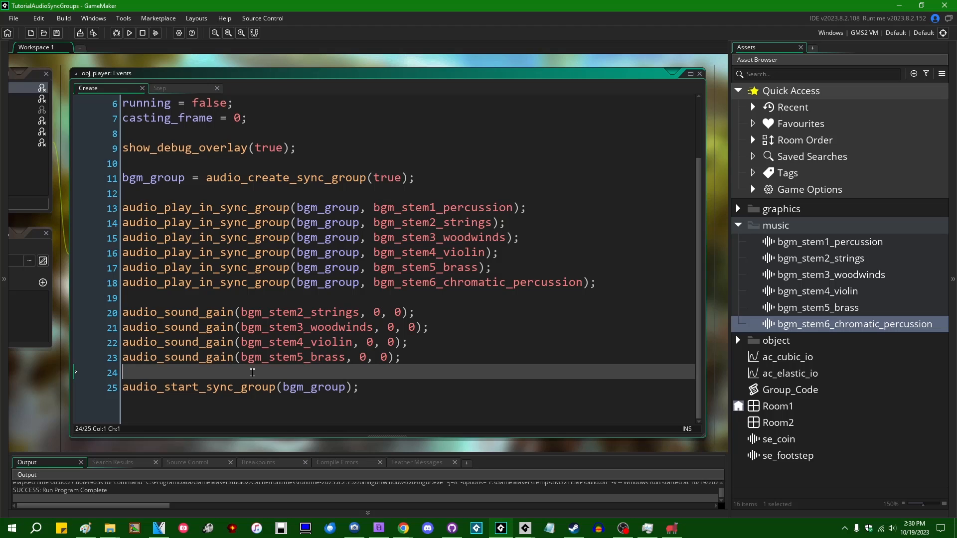
mouse_move(260, 372)
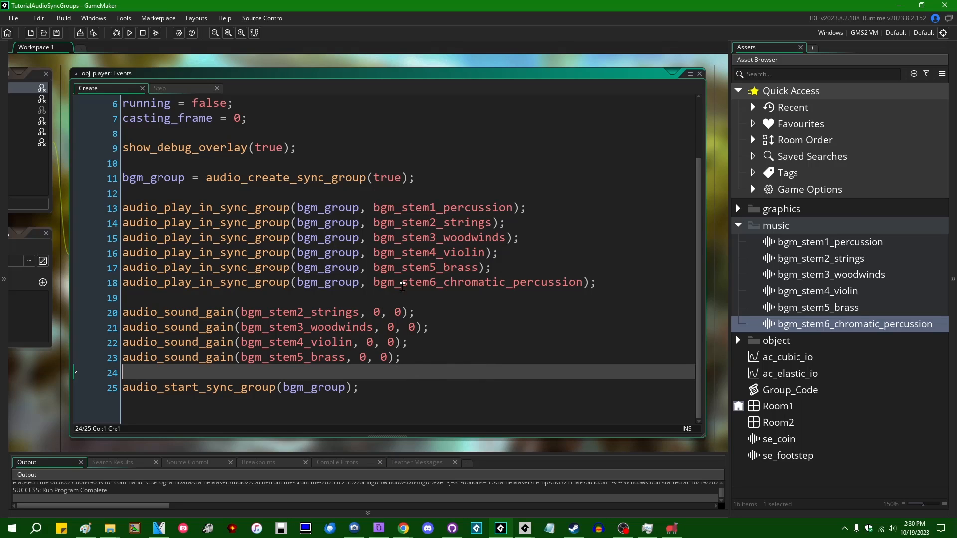
mouse_move(453, 318)
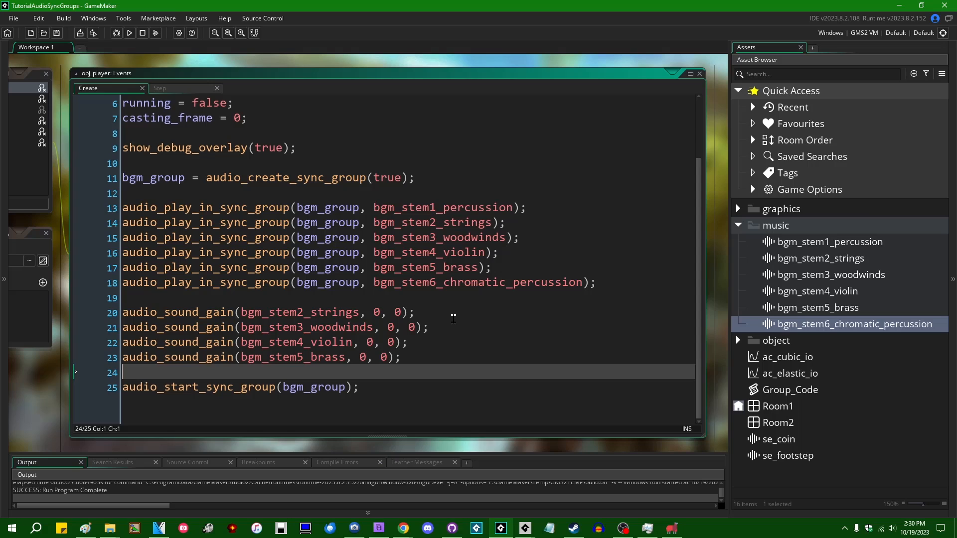
mouse_move(414, 369)
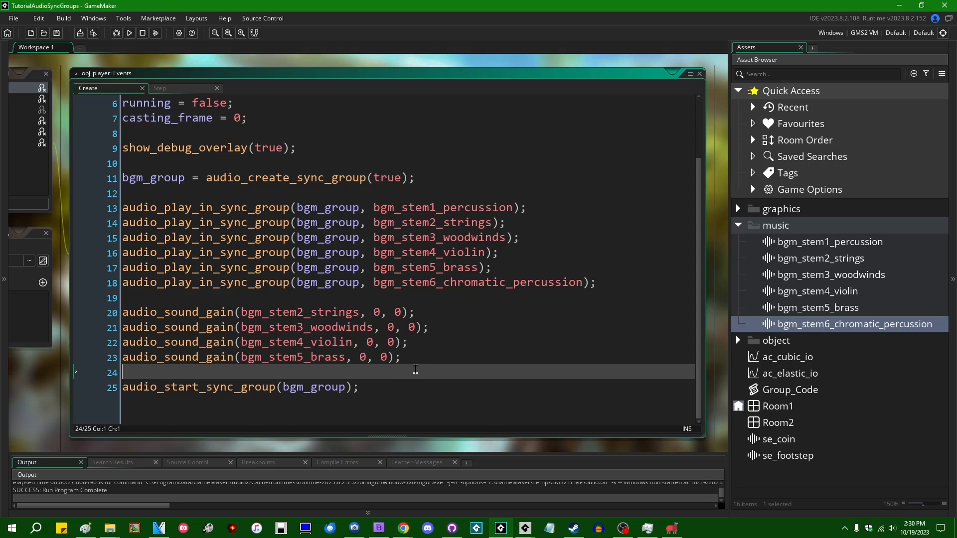
mouse_move(314, 328)
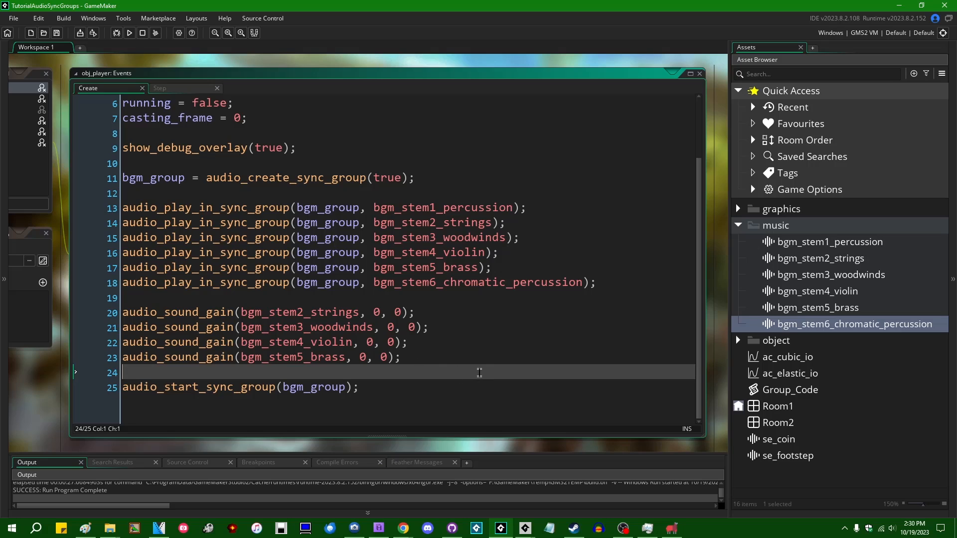
mouse_move(486, 370)
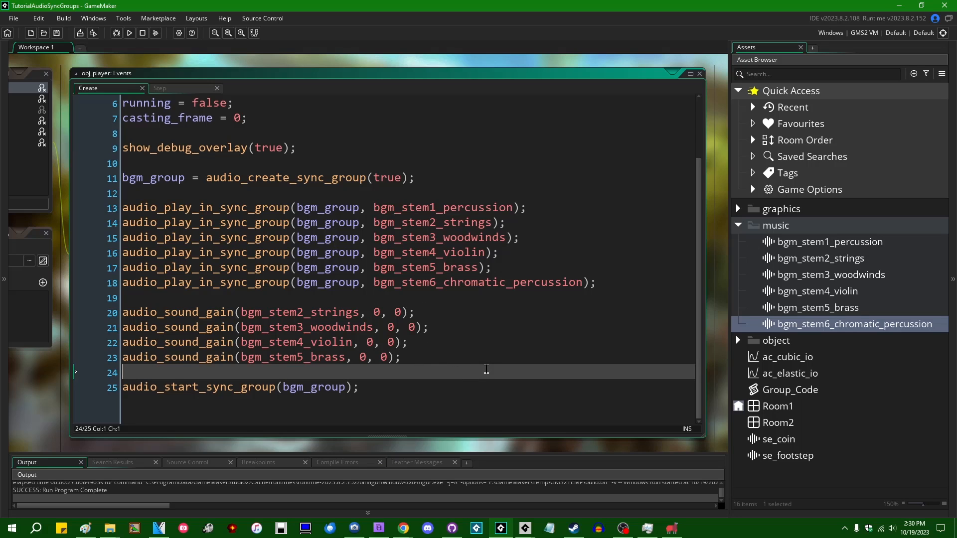
mouse_move(314, 312)
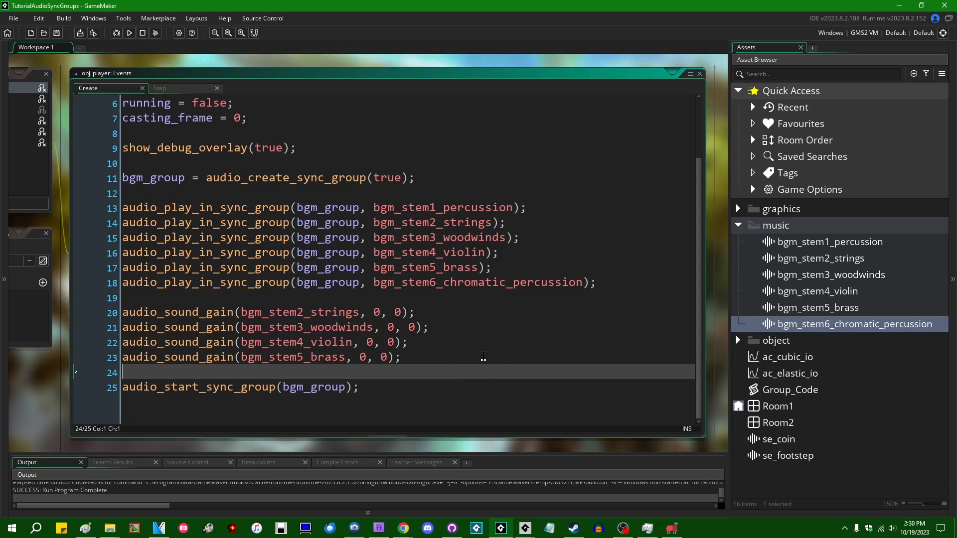
mouse_move(457, 303)
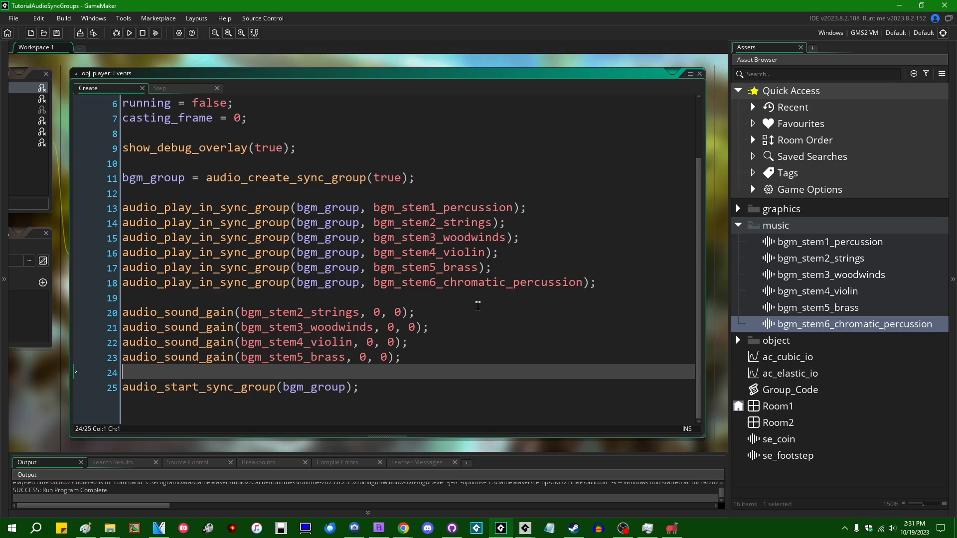
mouse_move(403, 369)
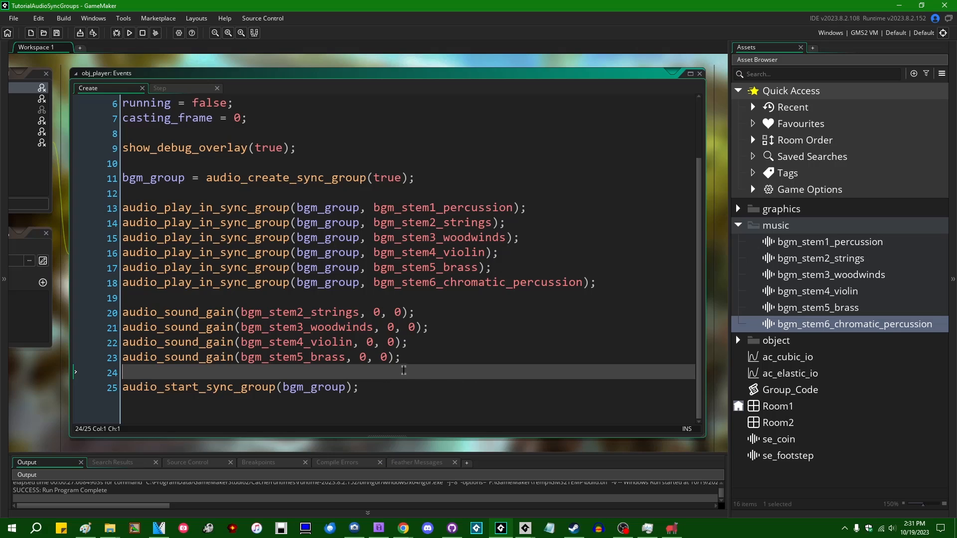
mouse_move(468, 371)
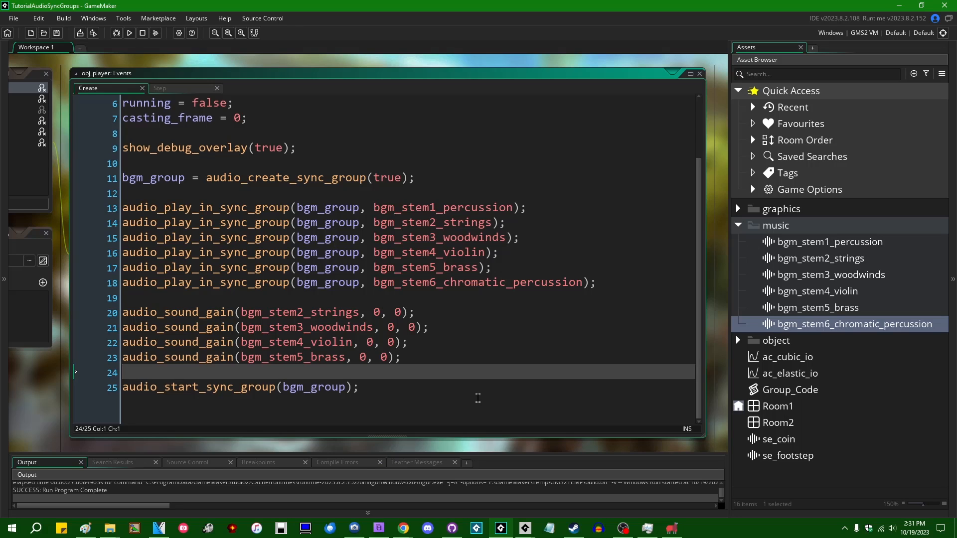
mouse_move(408, 372)
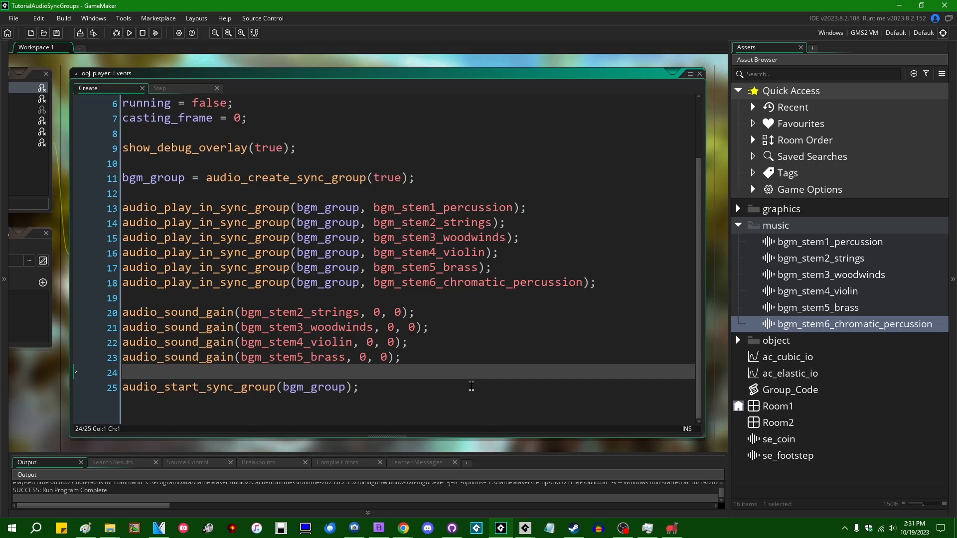
mouse_move(470, 385)
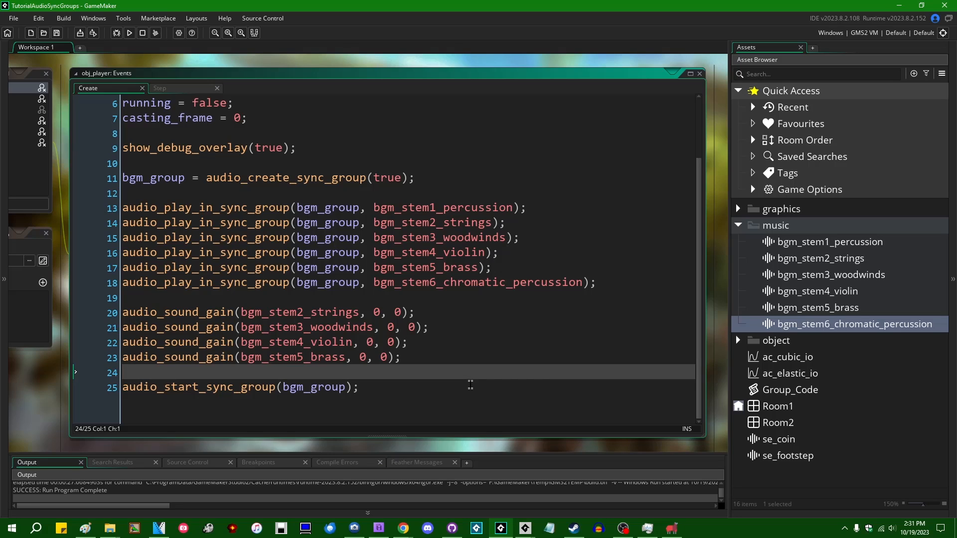